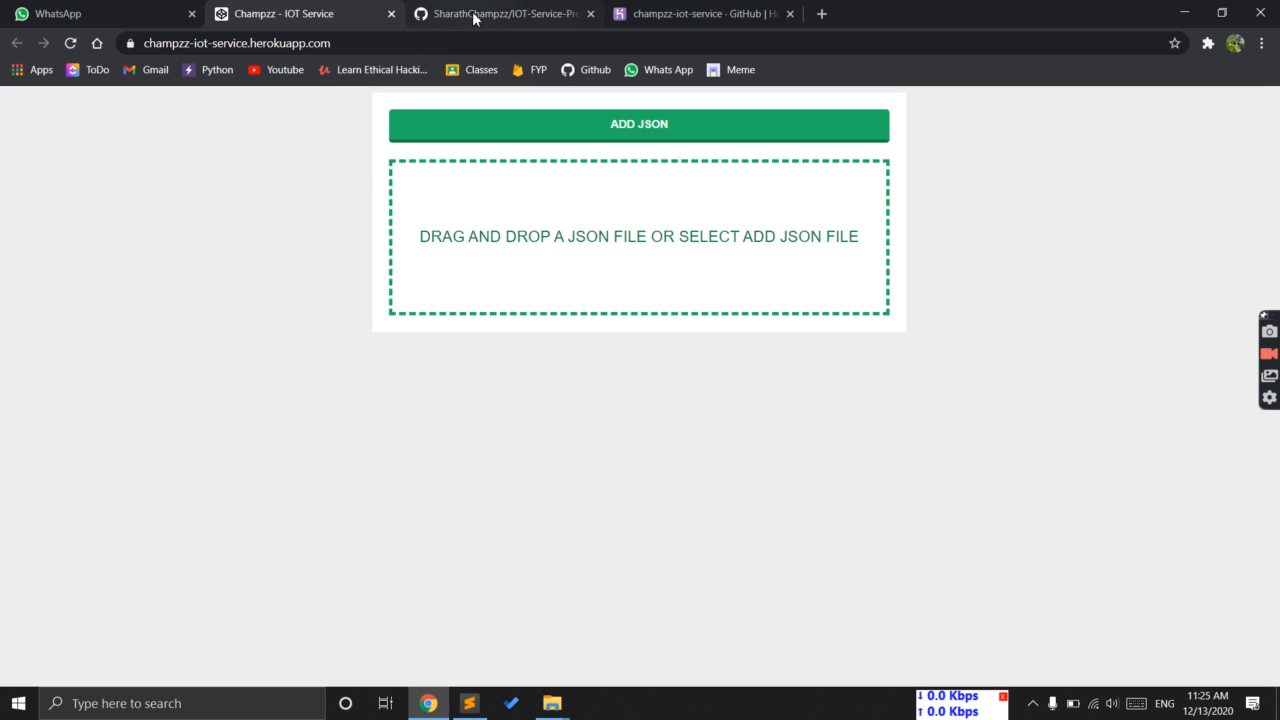
Switch to the IOT-Service-Provider repository page and review its file list and recent deploy commit
click(500, 13)
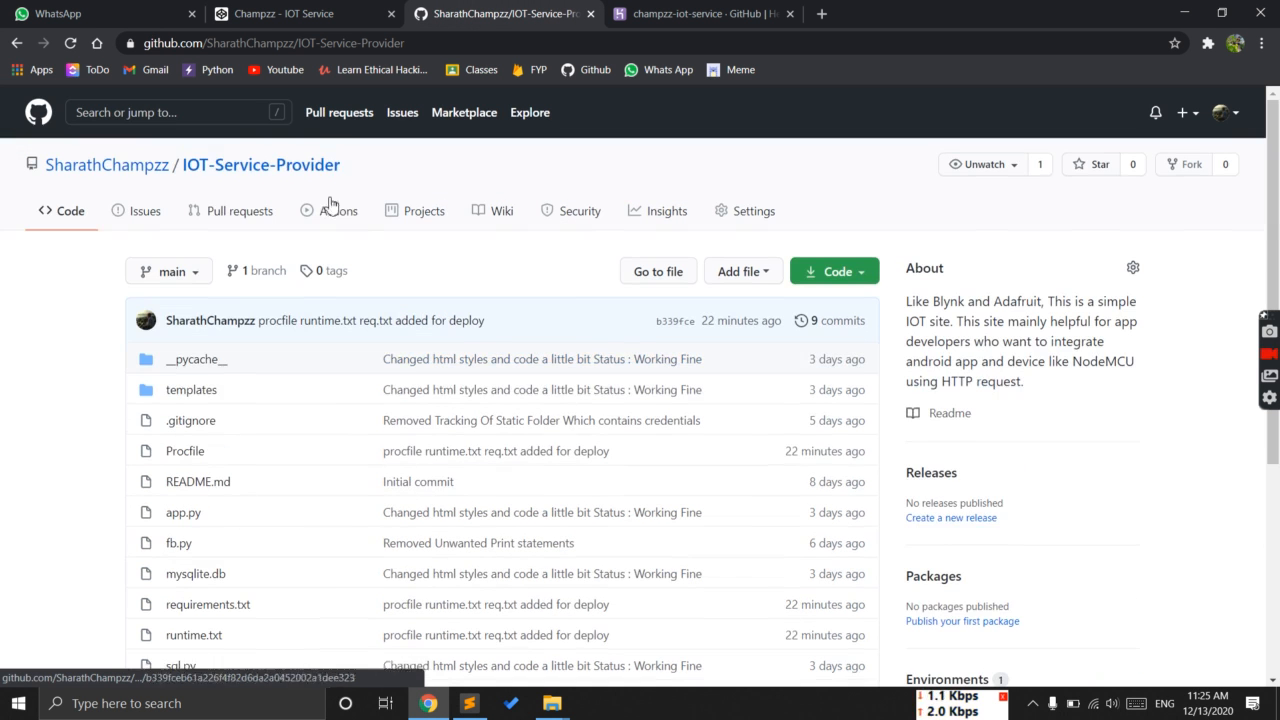
mouse_move(106, 164)
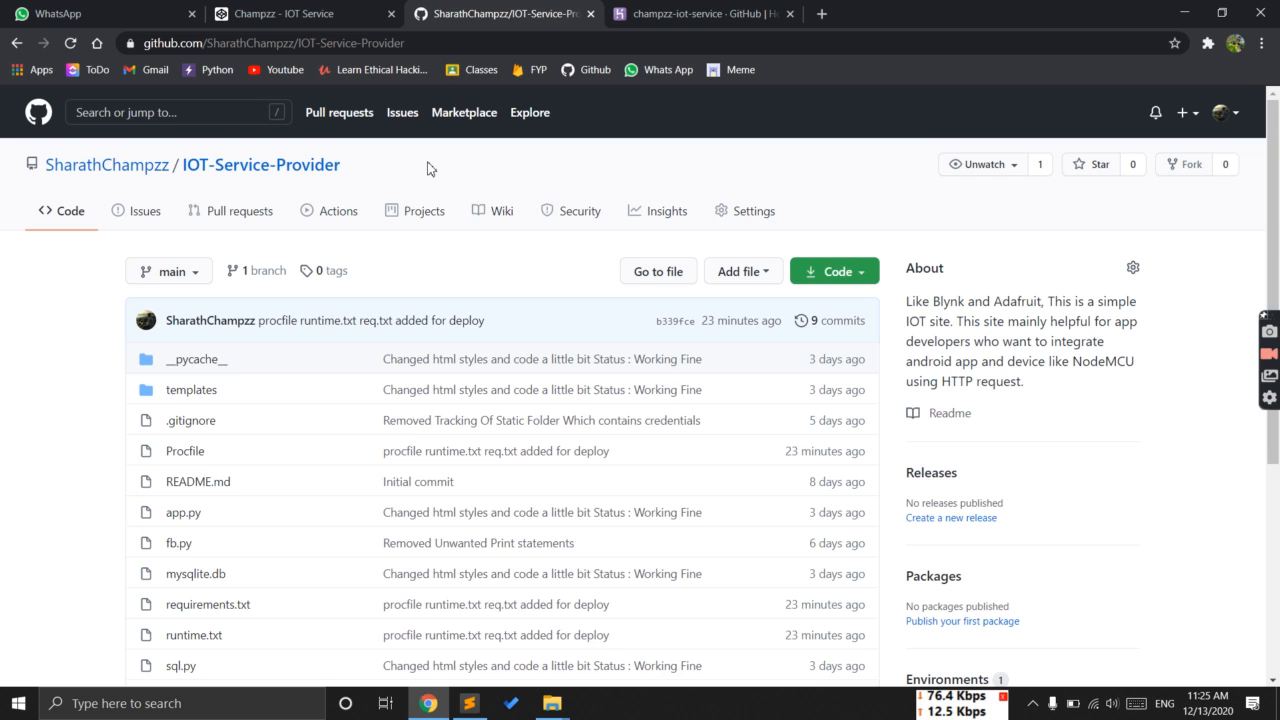
mouse_move(644, 162)
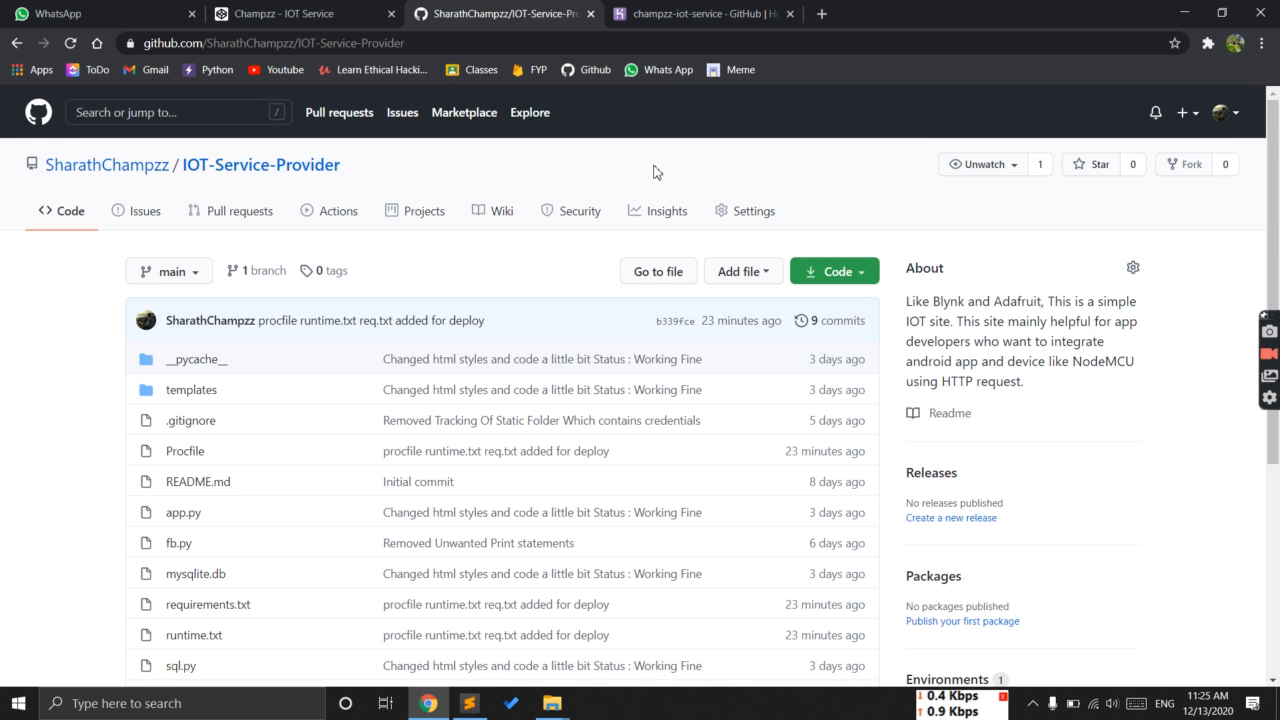
scroll(down, 3)
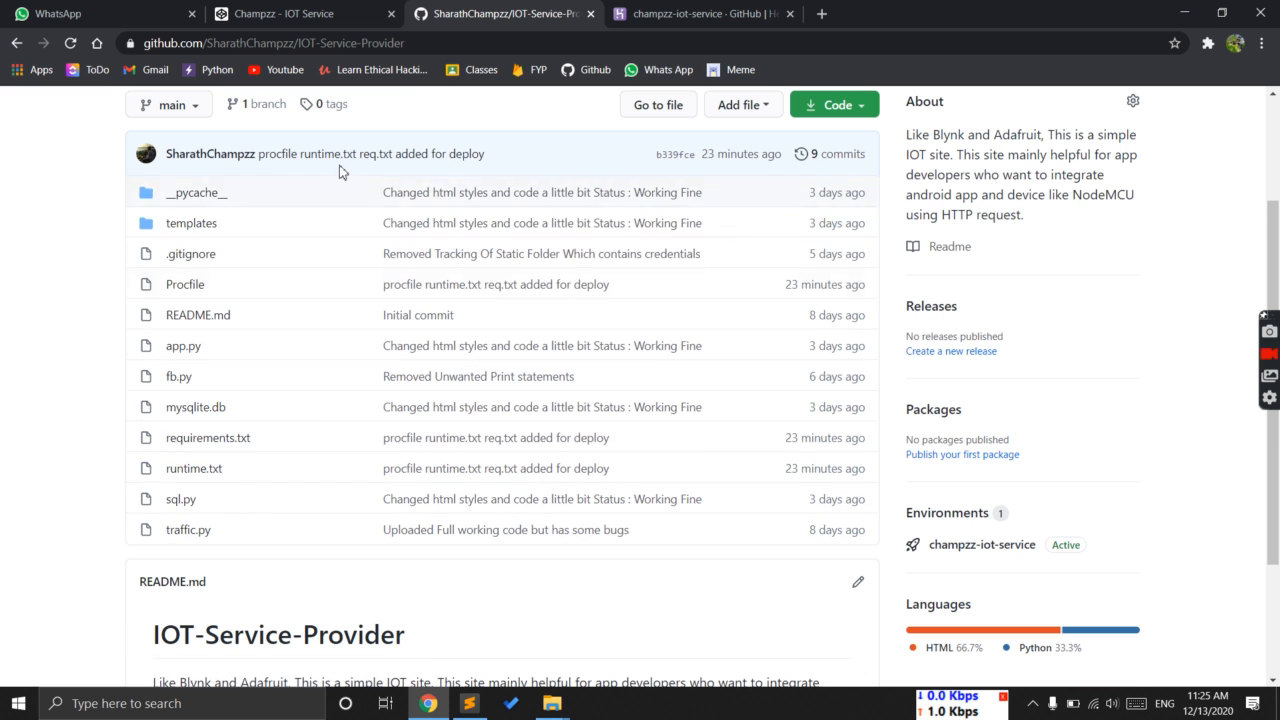
mouse_move(128, 223)
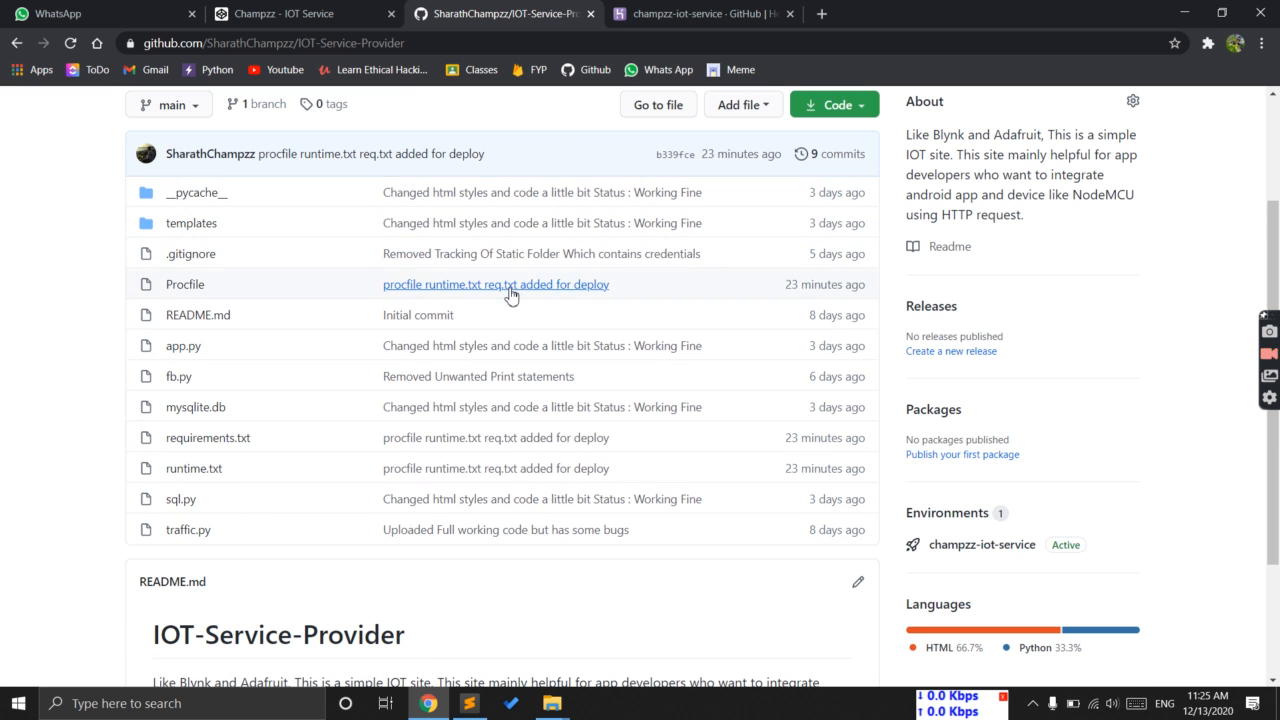
mouse_move(550, 498)
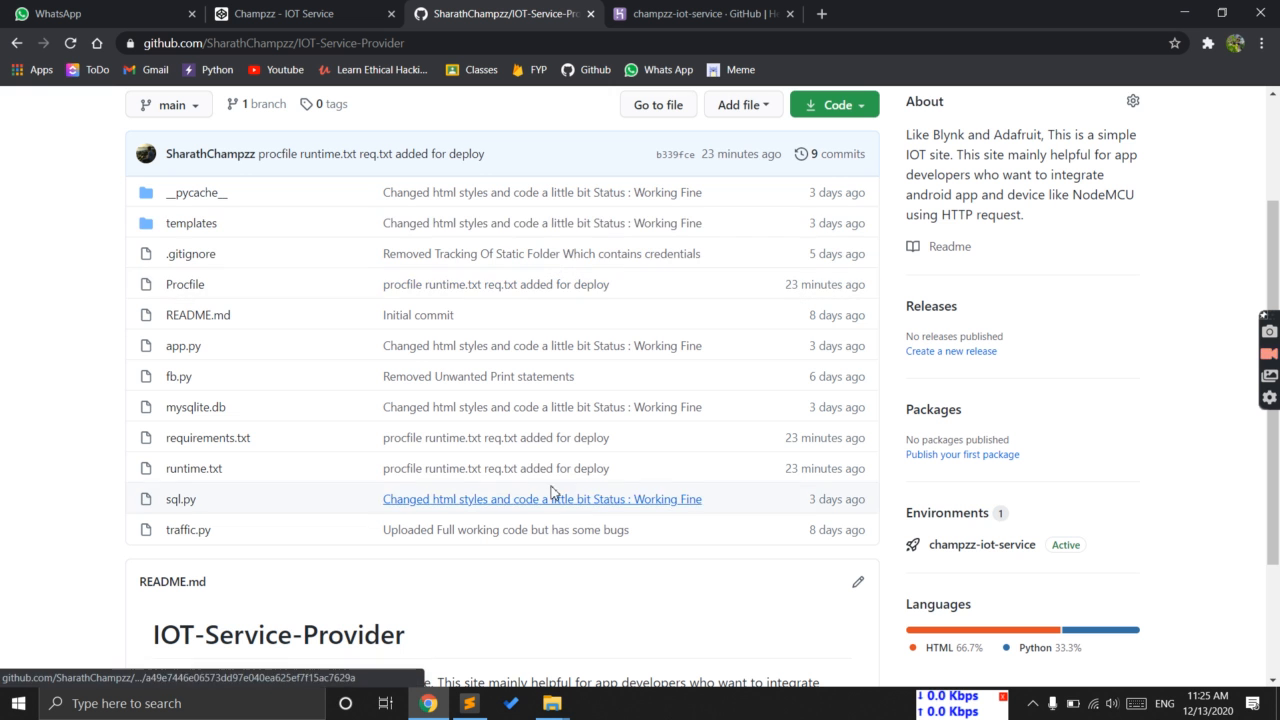
scroll(up, 3)
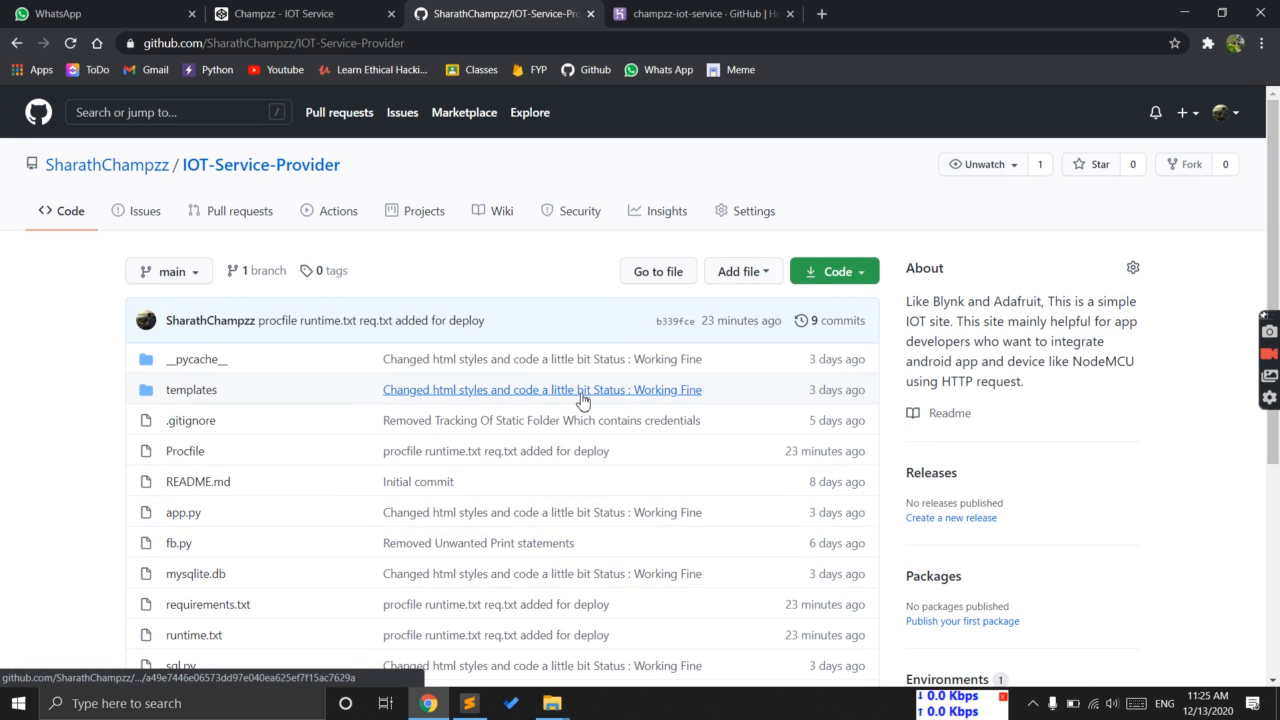
scroll(down, 3)
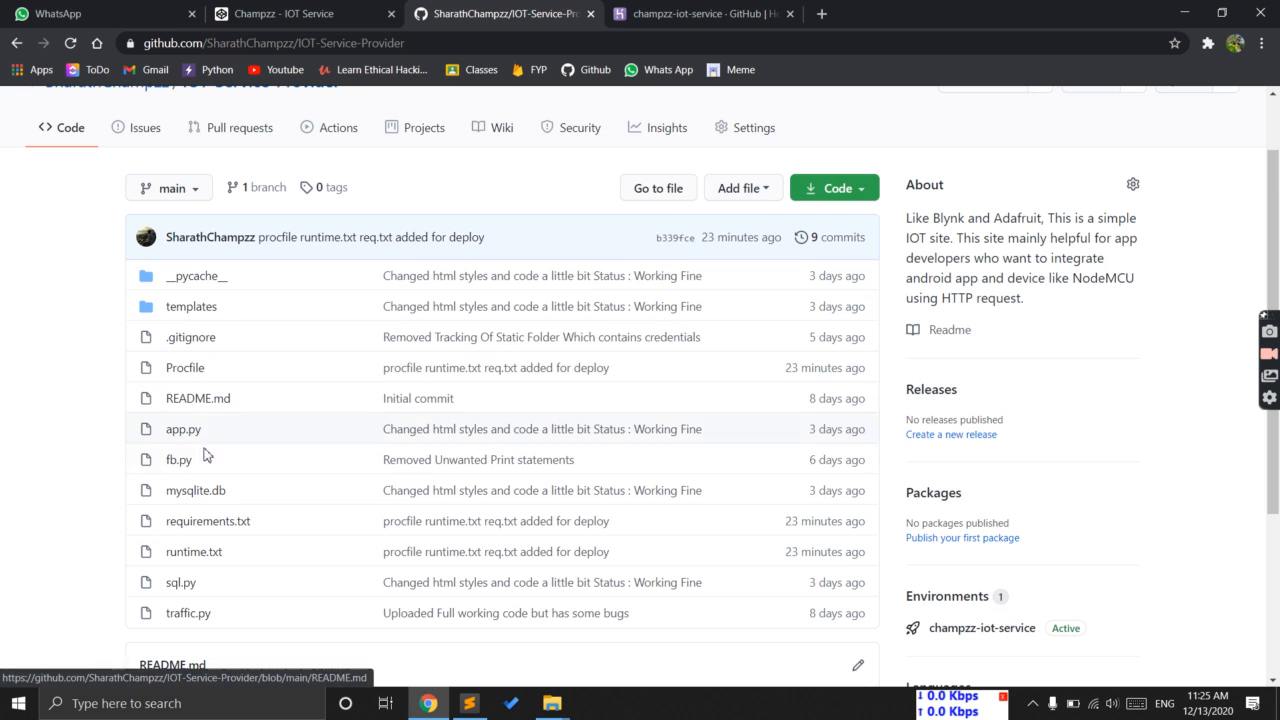
mouse_move(193, 551)
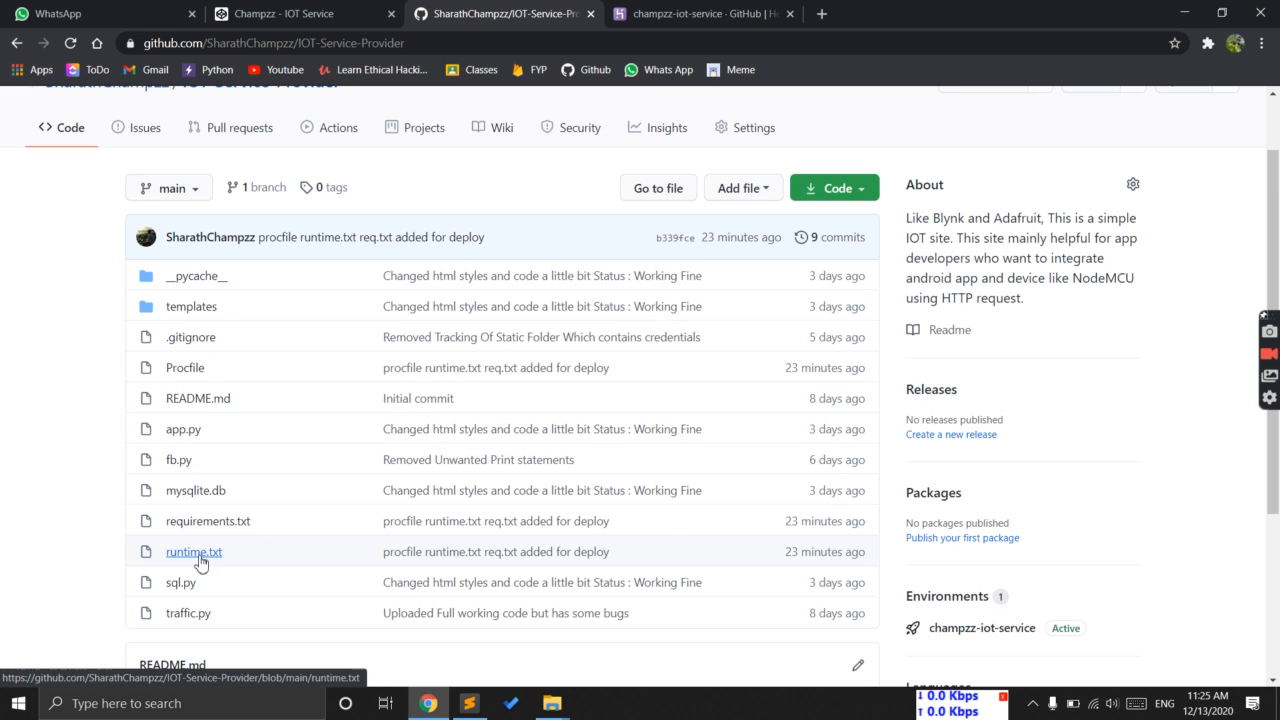
mouse_move(200, 551)
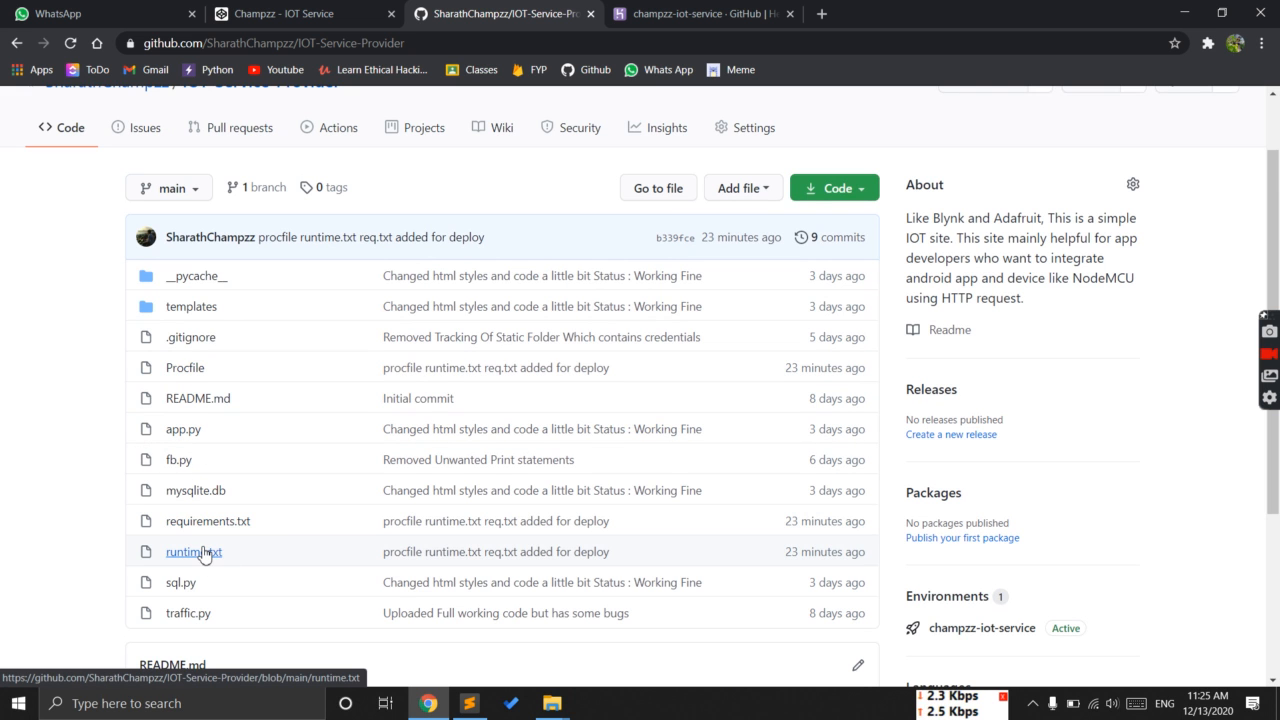
click(192, 551)
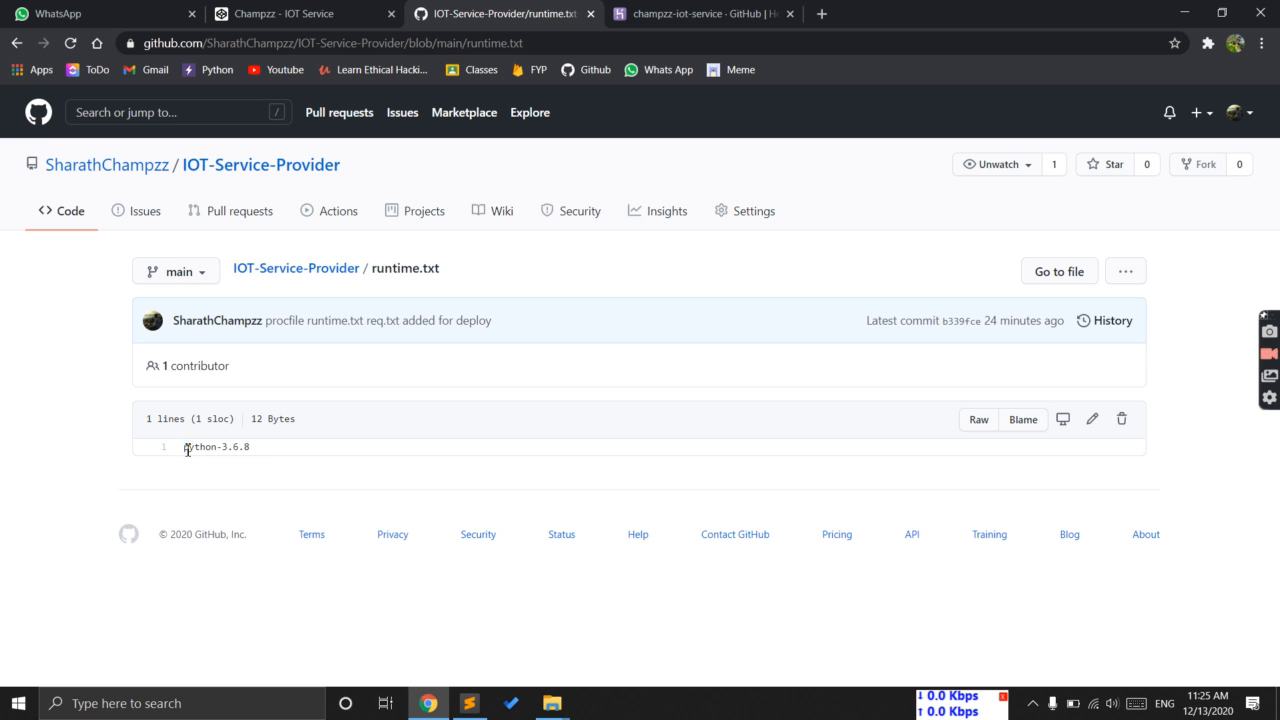
mouse_move(225, 447)
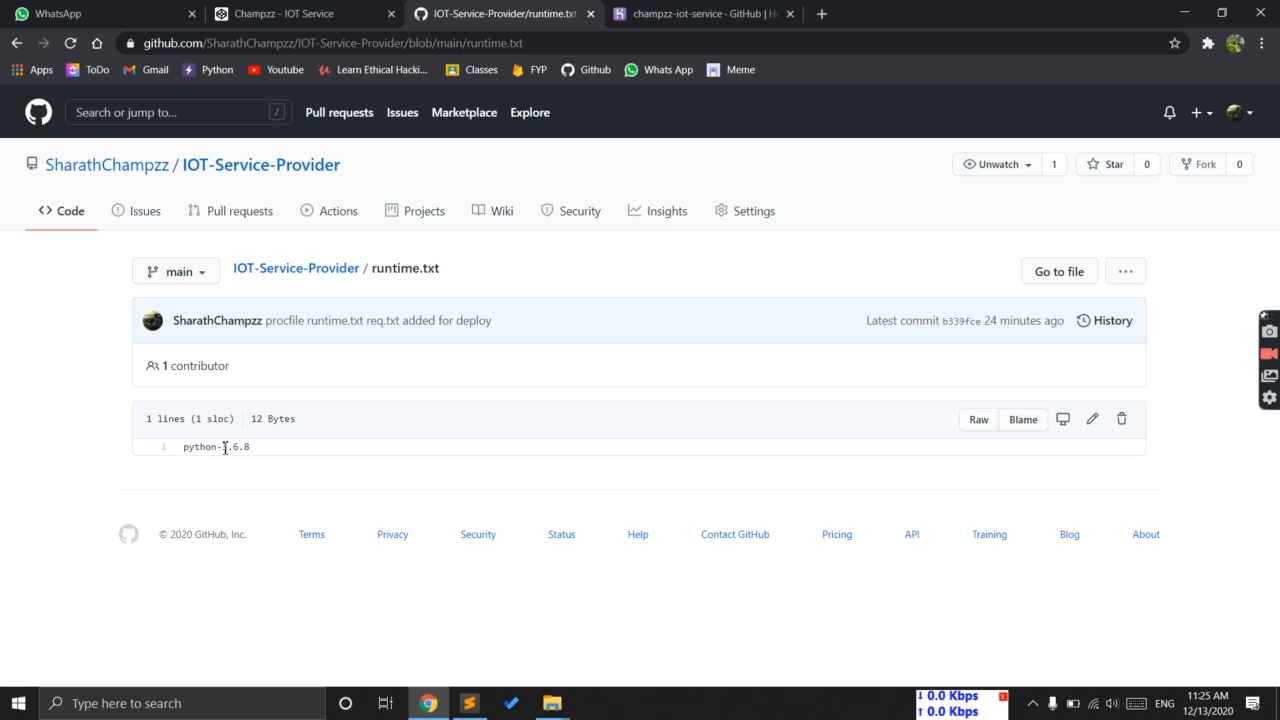
mouse_move(296, 268)
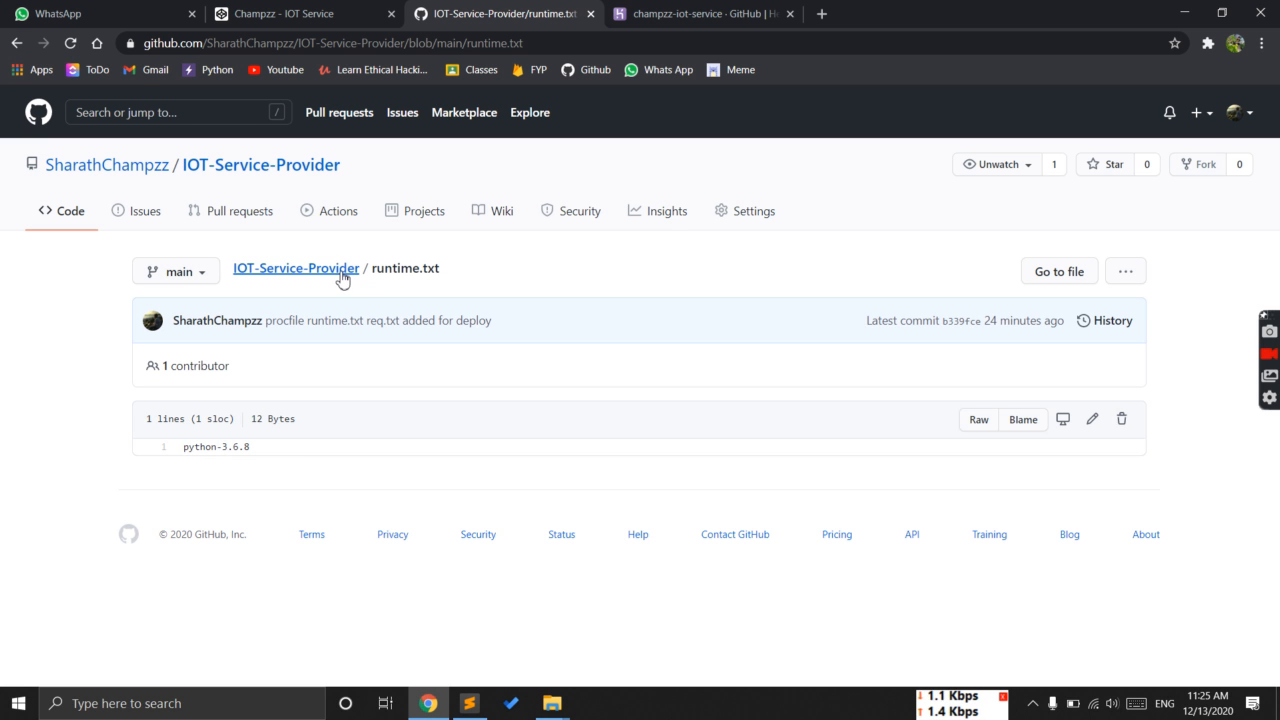
click(295, 268)
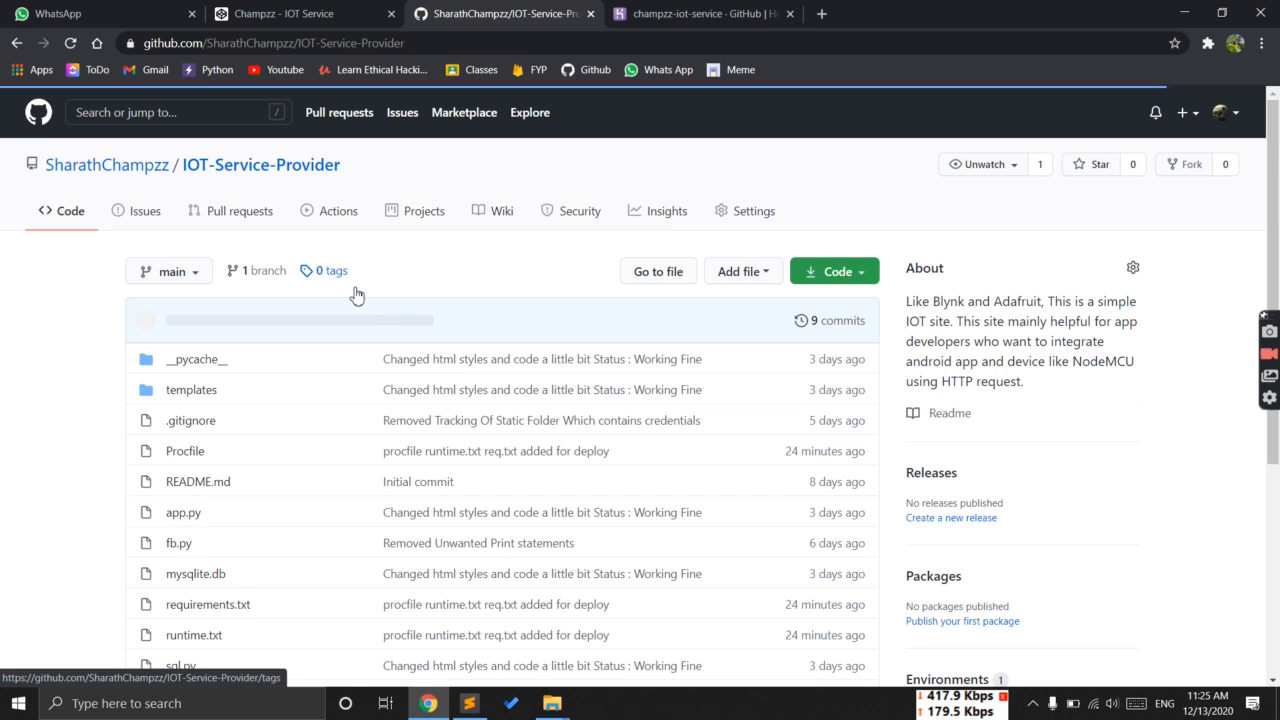
scroll(down, 3)
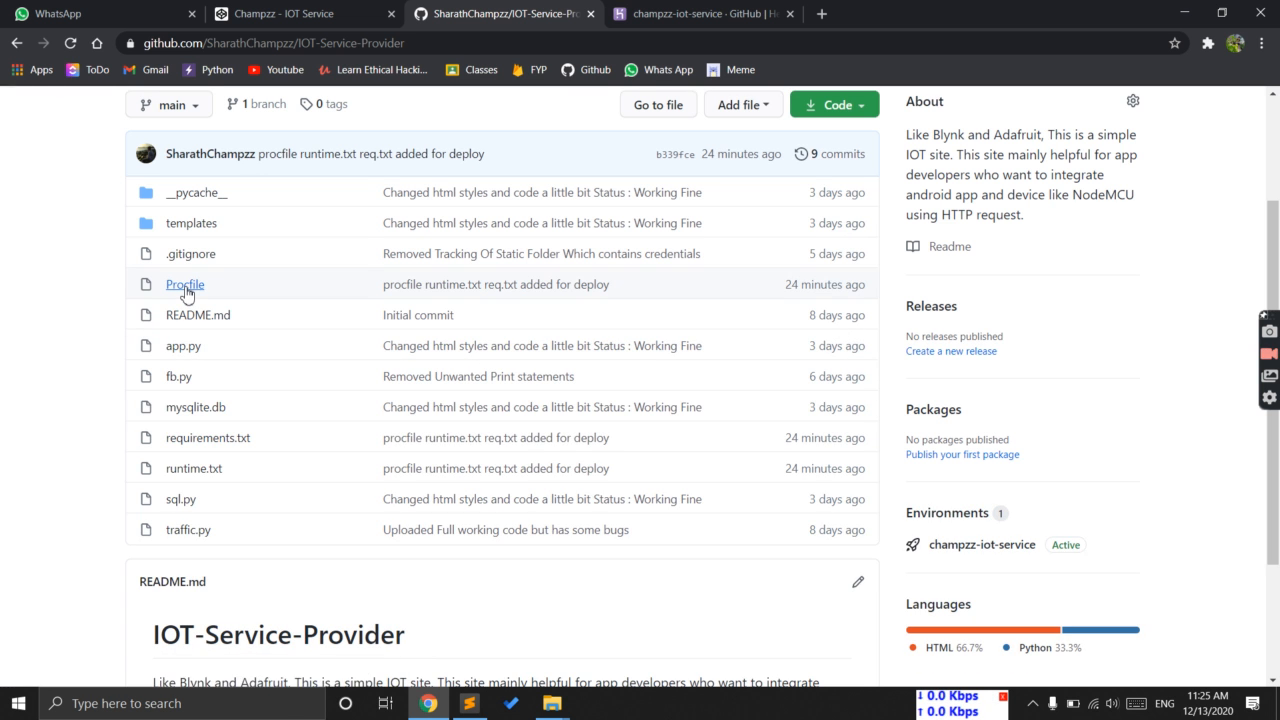
click(184, 284)
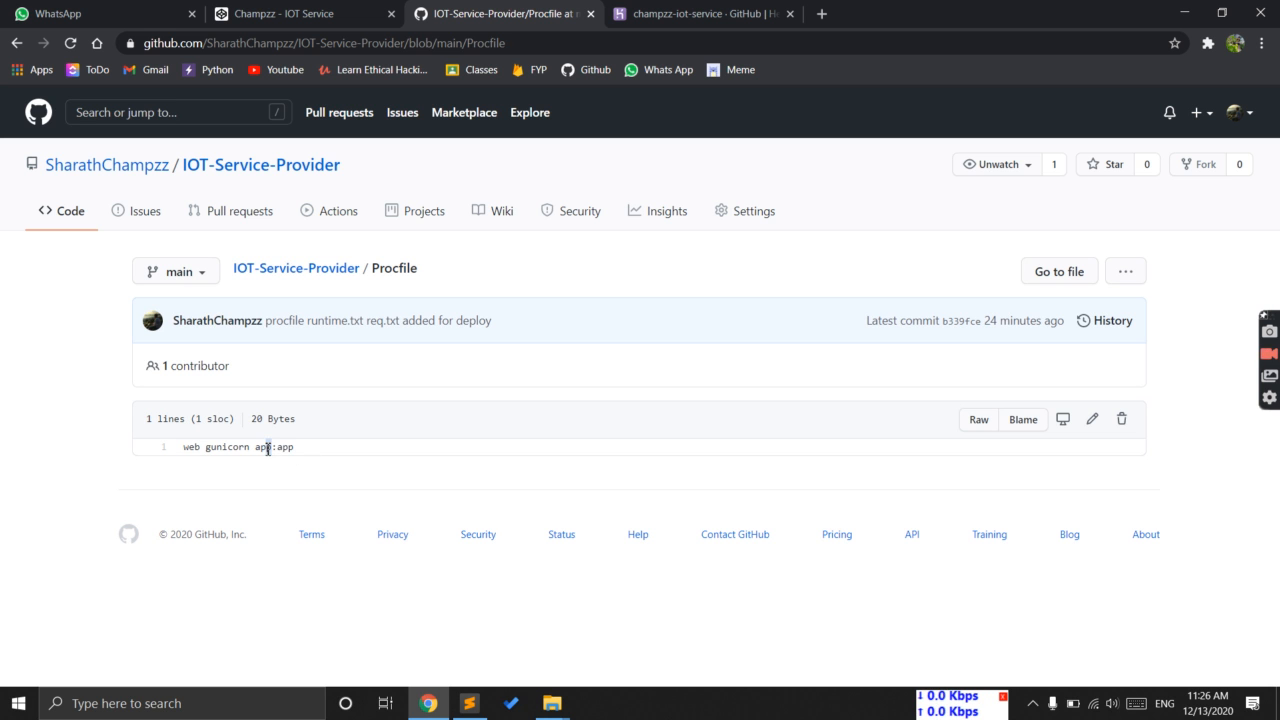
double_click(262, 447)
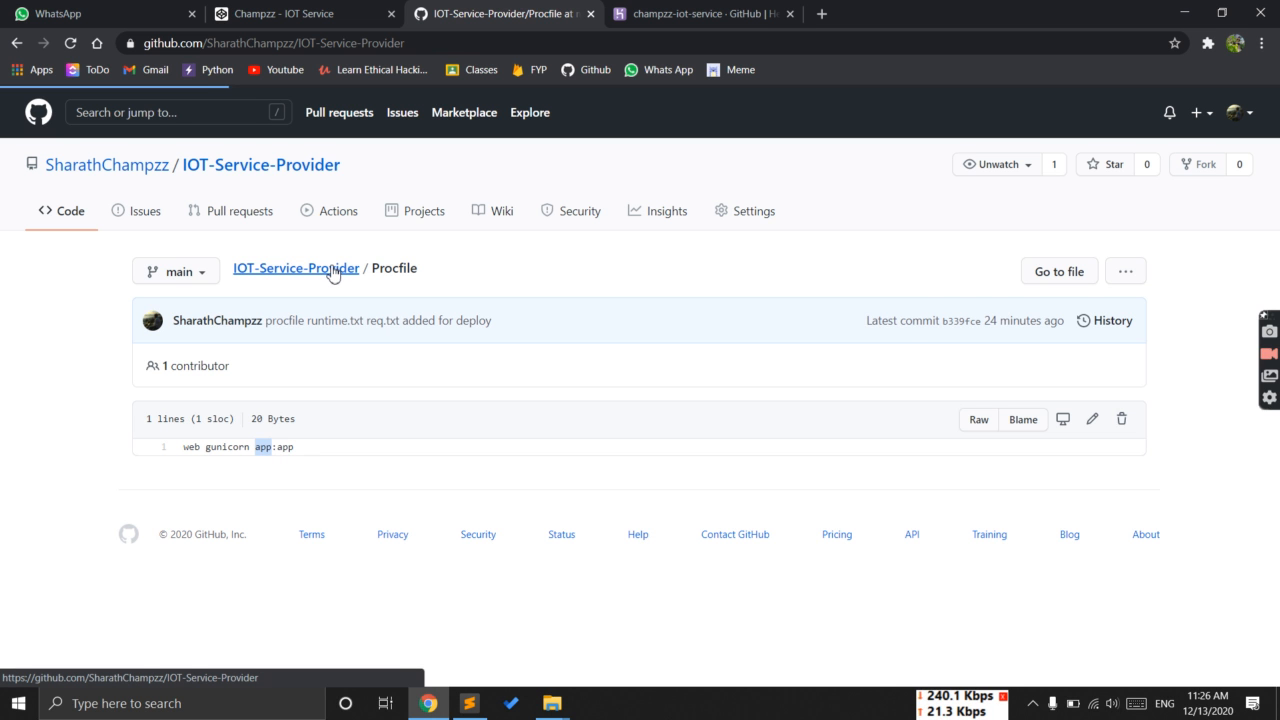
click(294, 268)
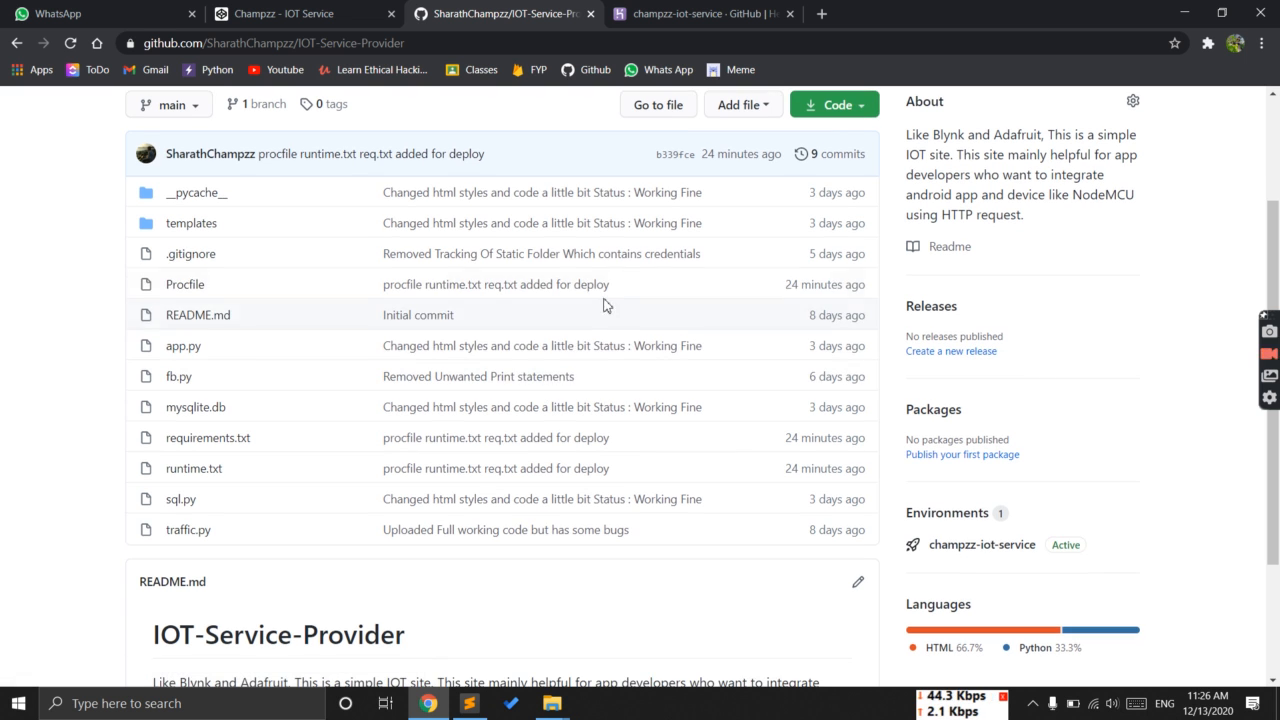
mouse_move(183, 352)
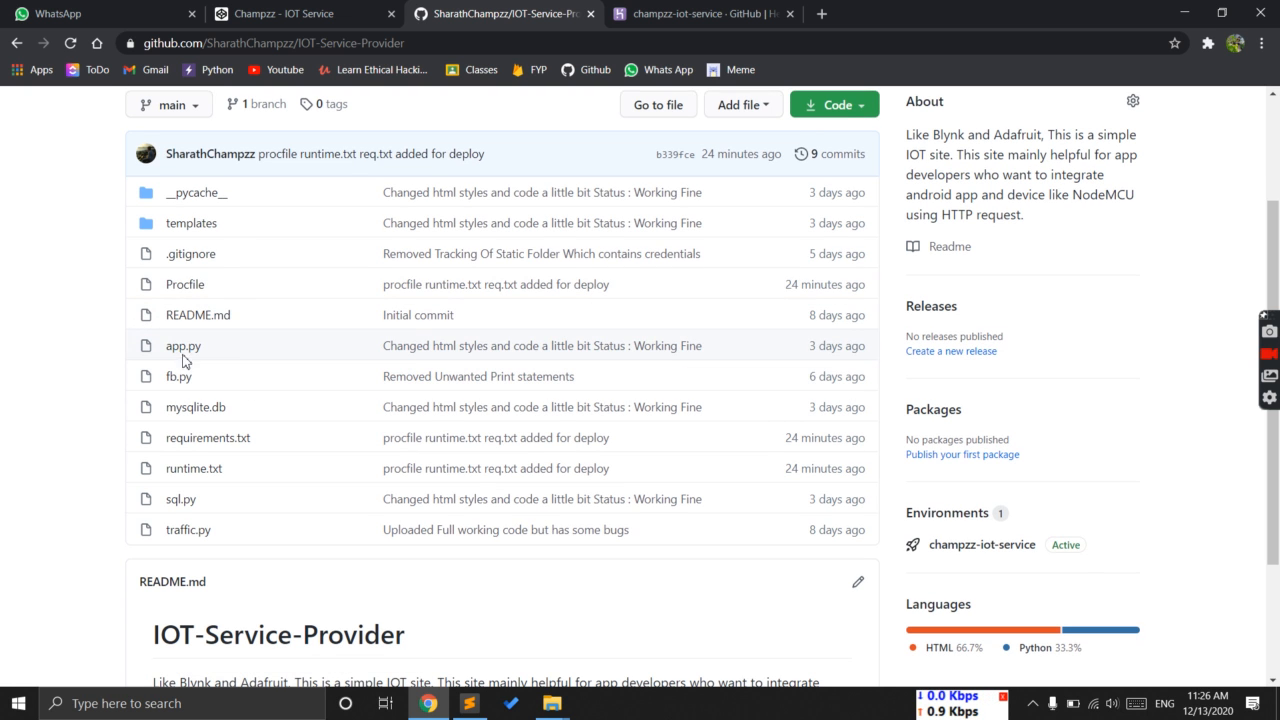
mouse_move(183, 345)
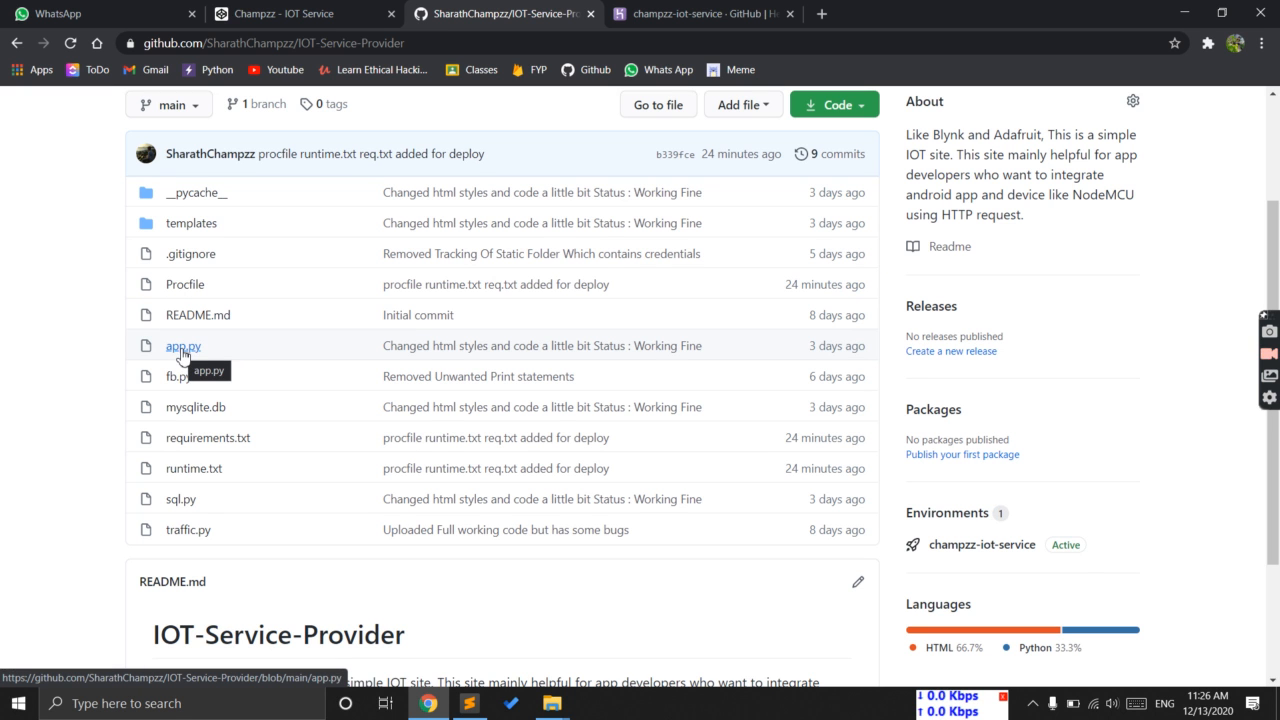
Read the Flask code in app.py, then return to the repository's file list
click(182, 345)
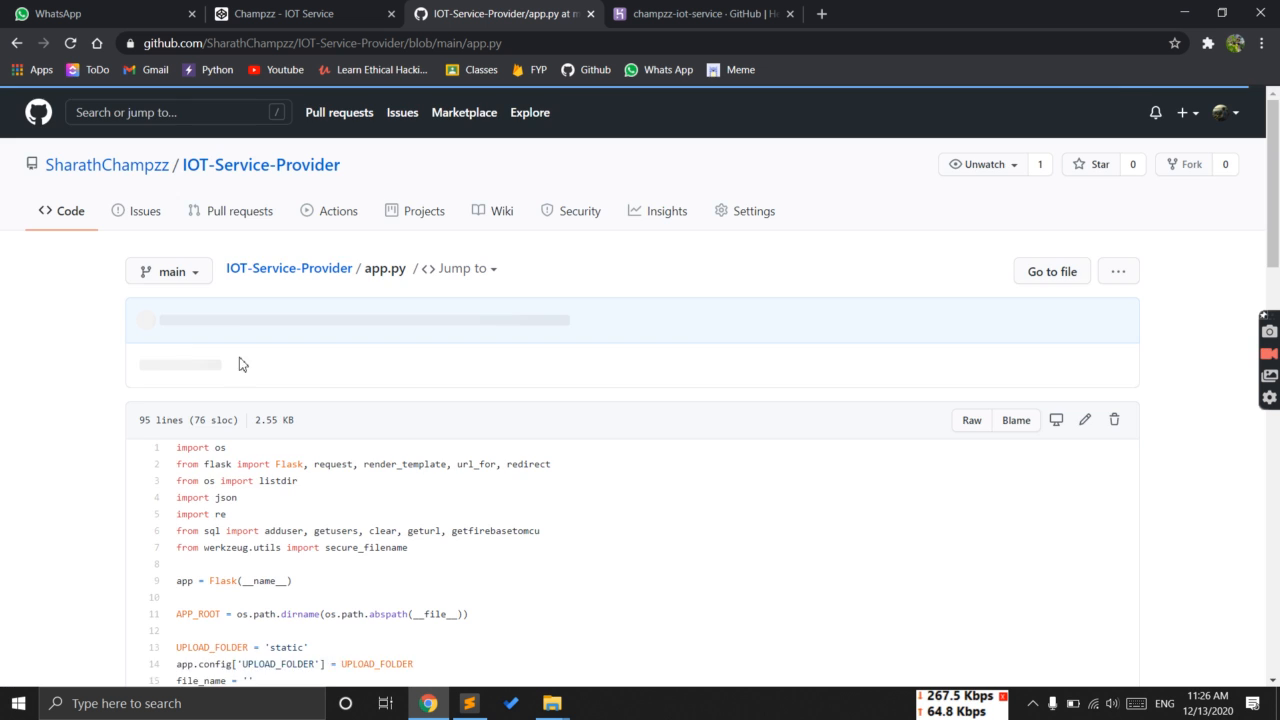
scroll(down, 3)
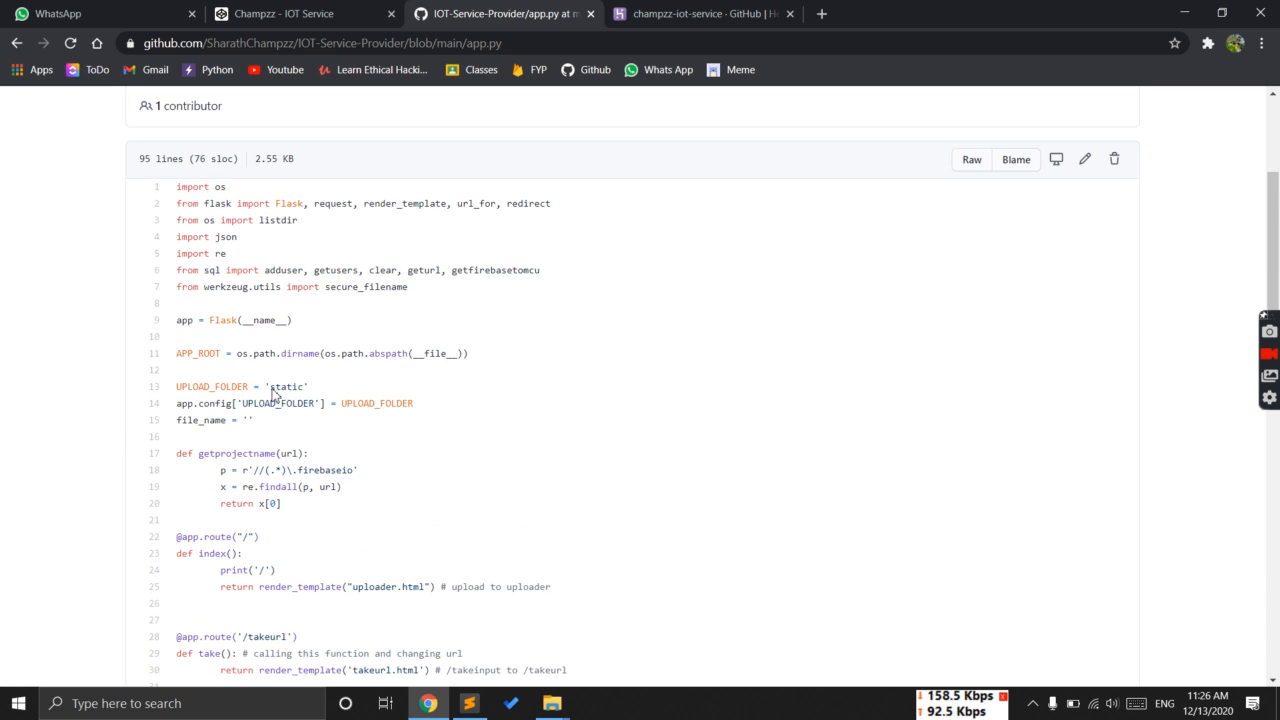
scroll(up, 3)
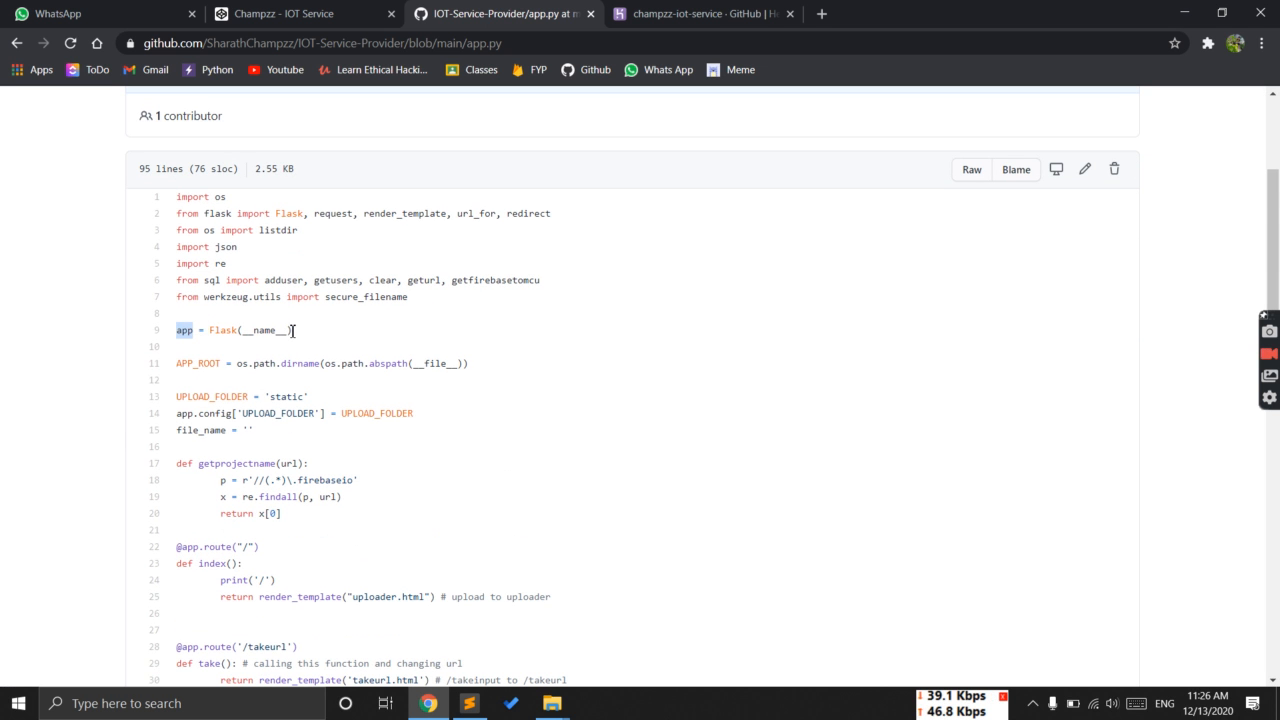
scroll(up, 3)
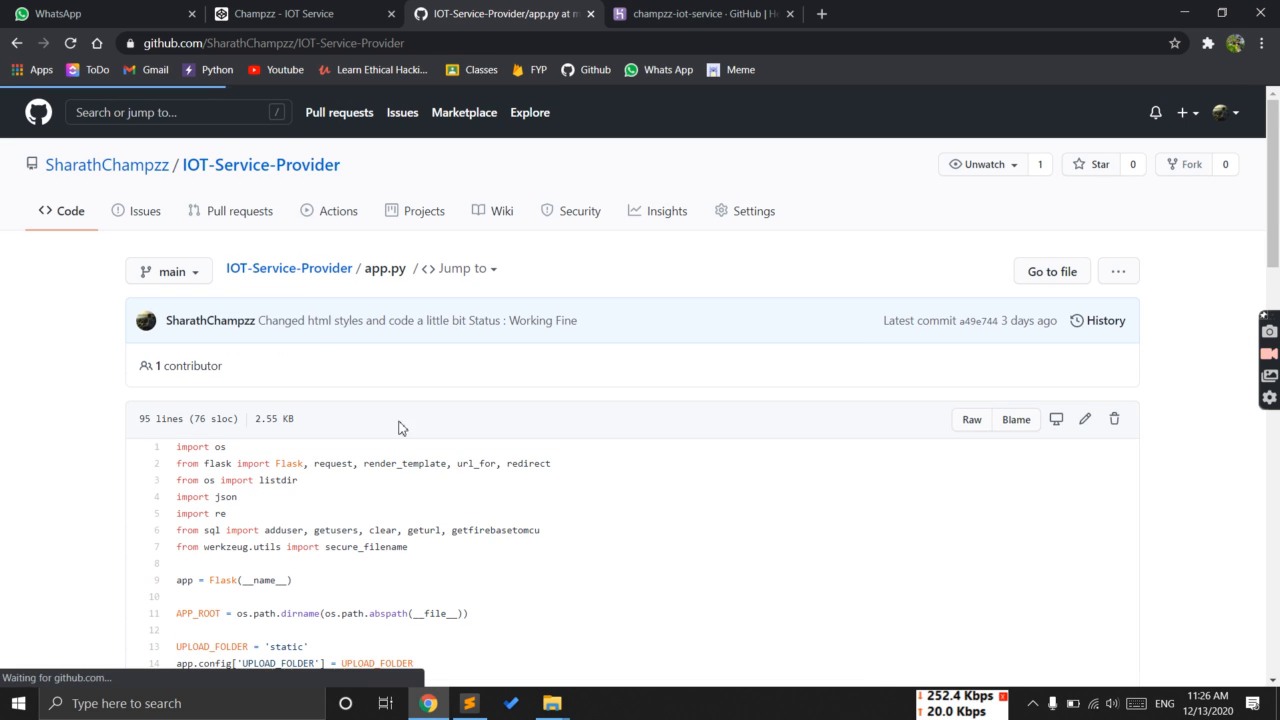
click(289, 268)
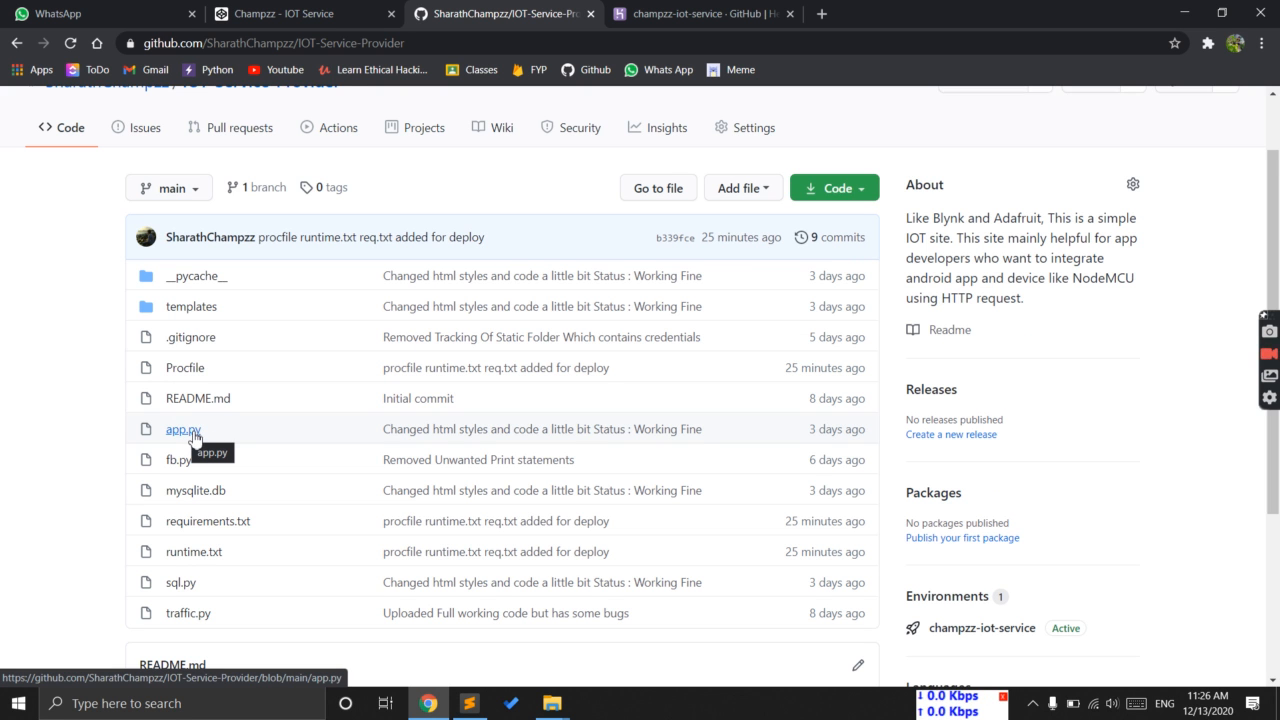
mouse_move(210, 358)
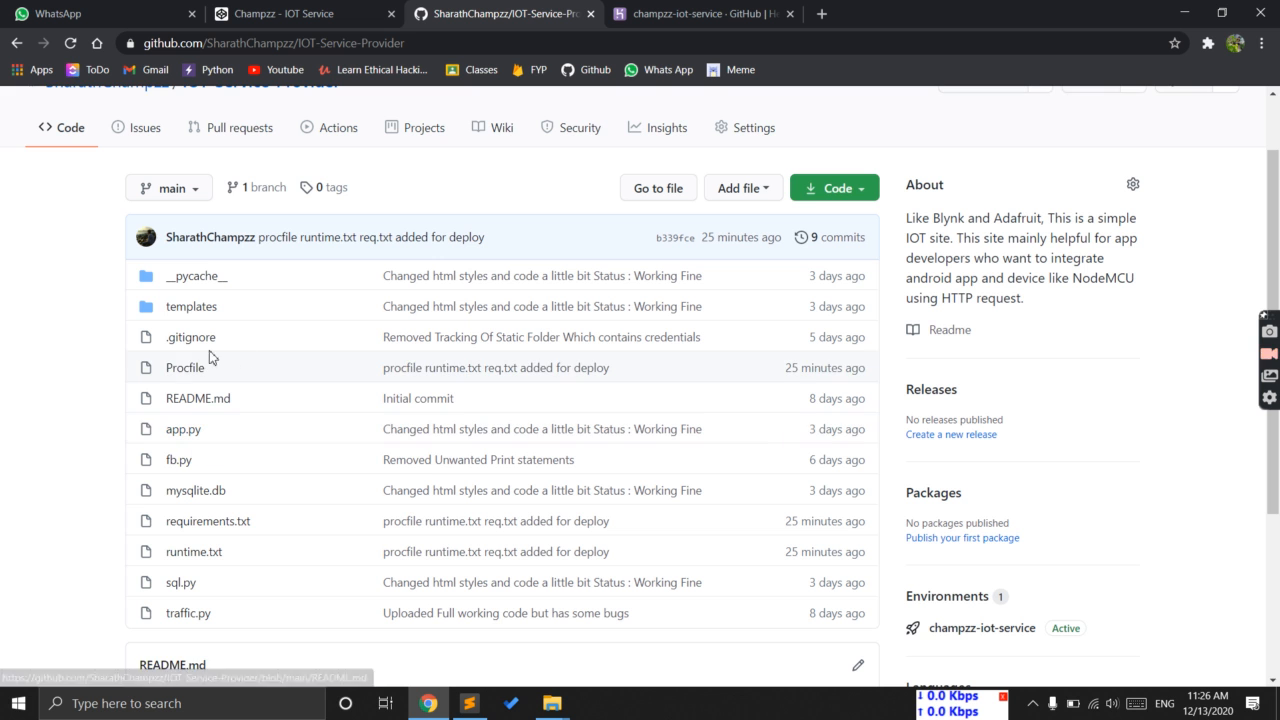
Check the Procfile's gunicorn web command names 'app', then go back to the file list
click(185, 367)
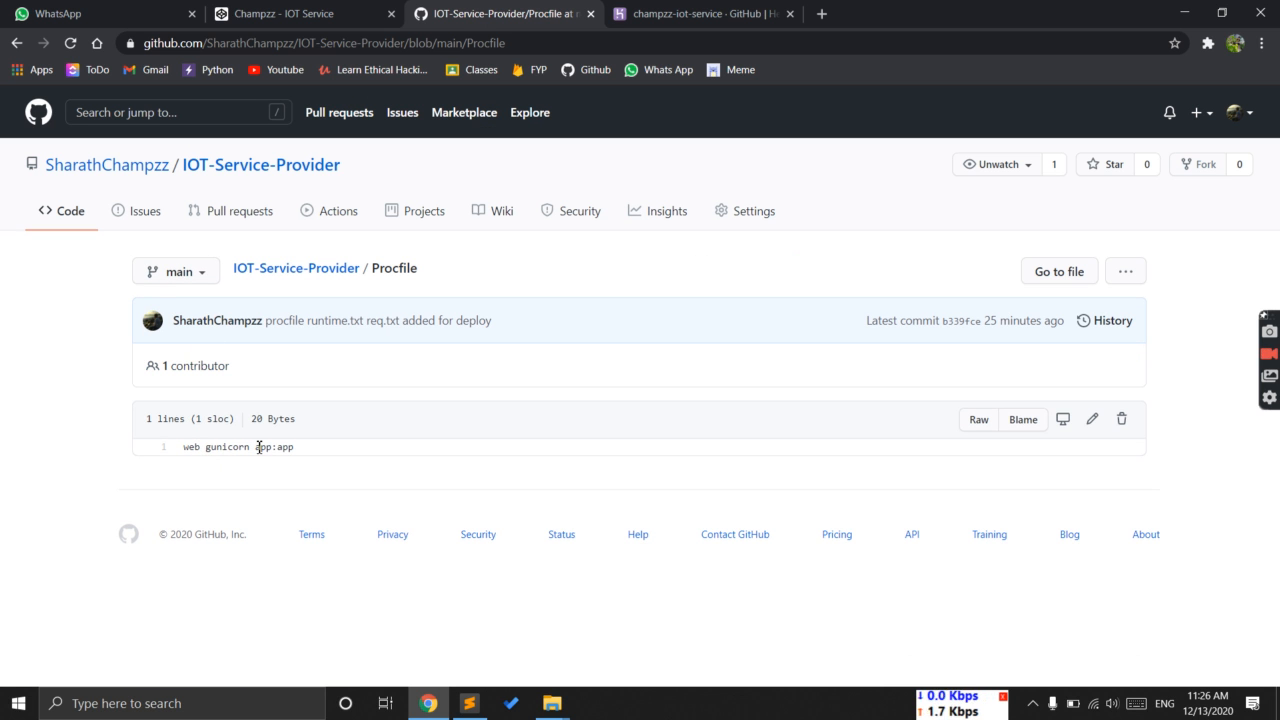
double_click(263, 447)
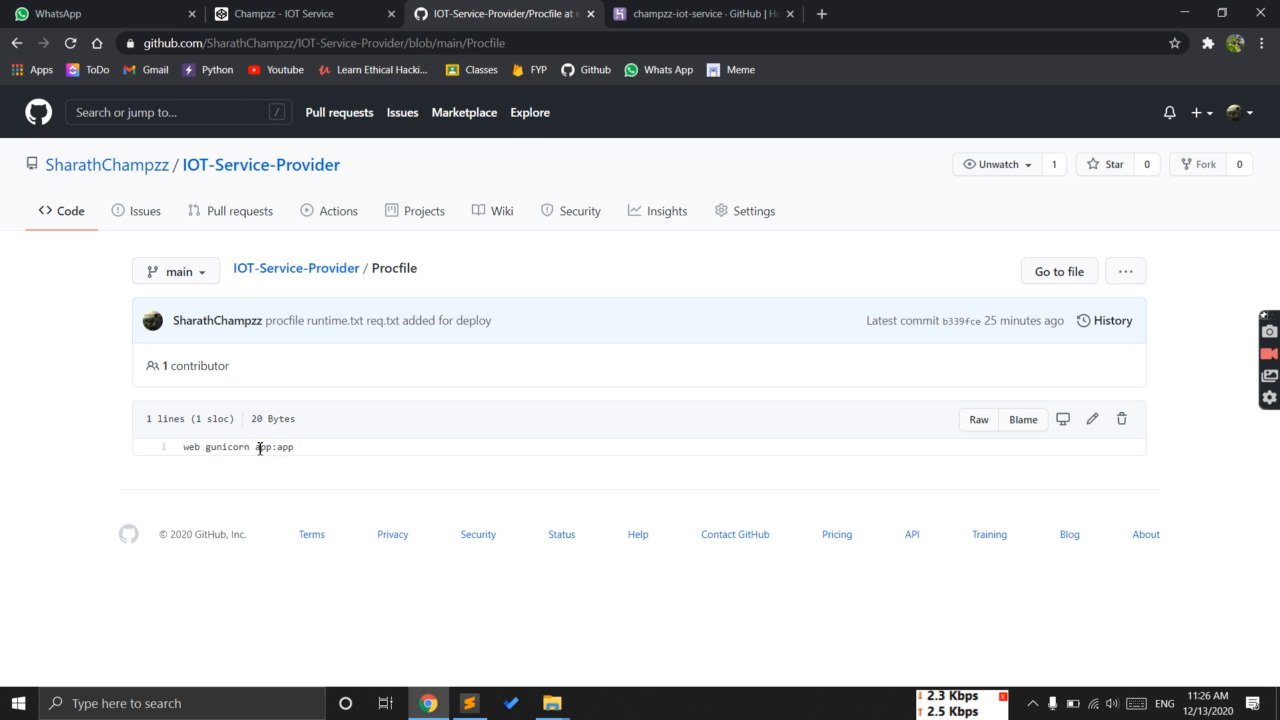
mouse_move(296, 268)
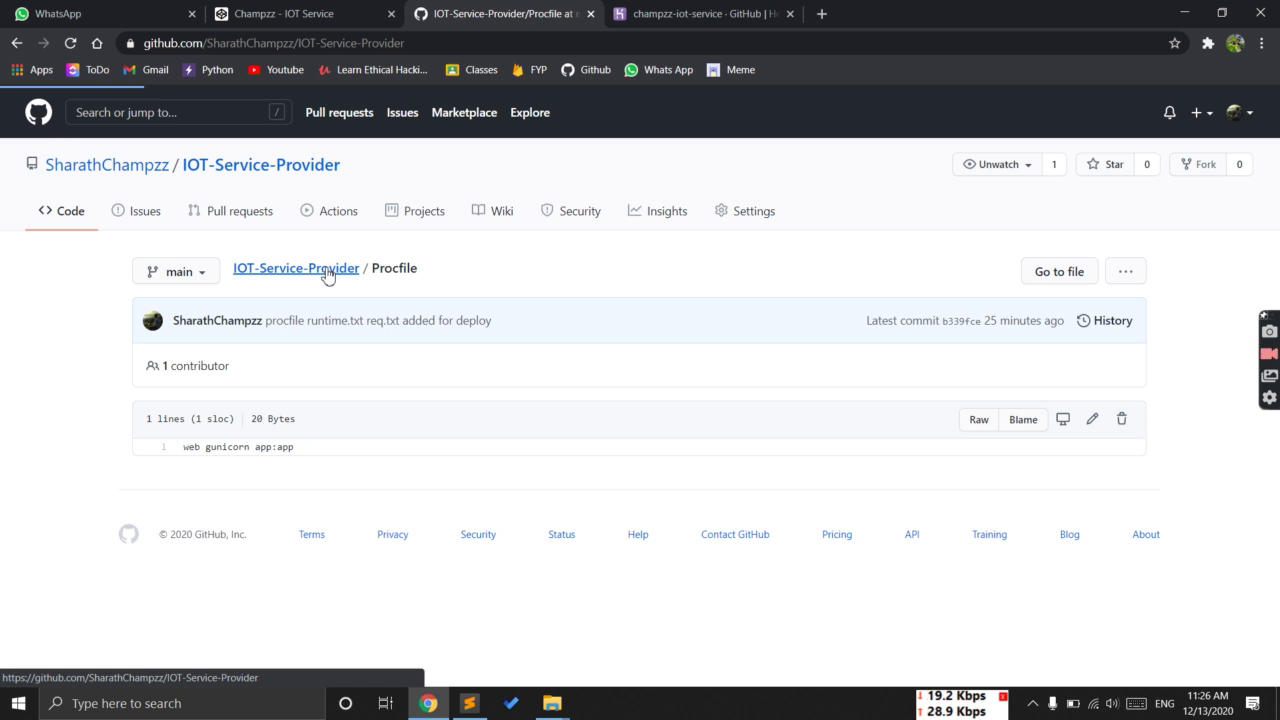
click(295, 267)
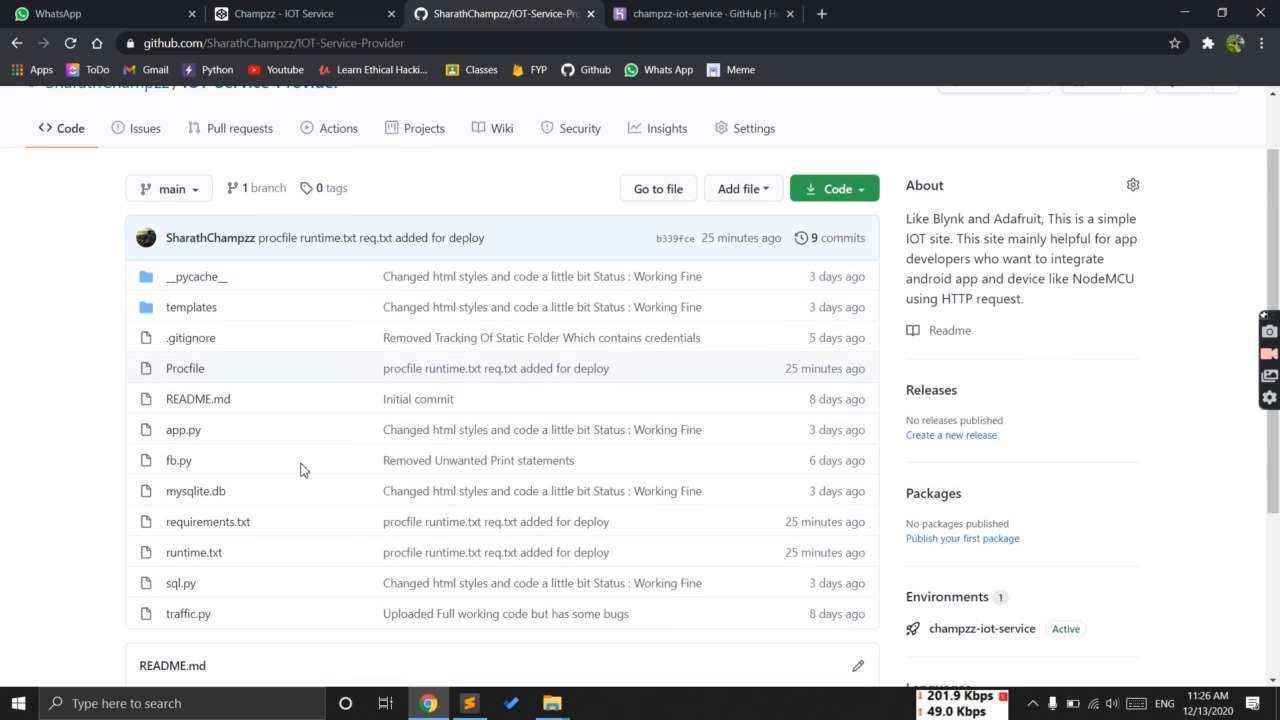
click(208, 521)
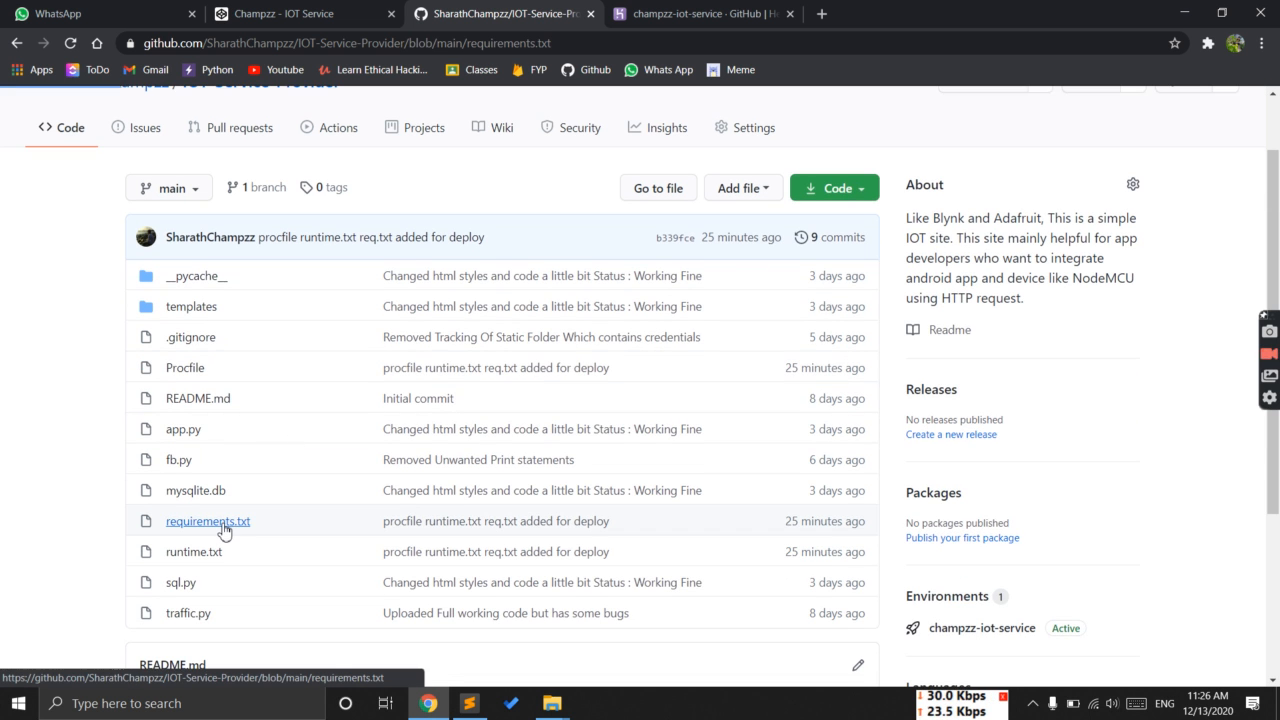
click(208, 520)
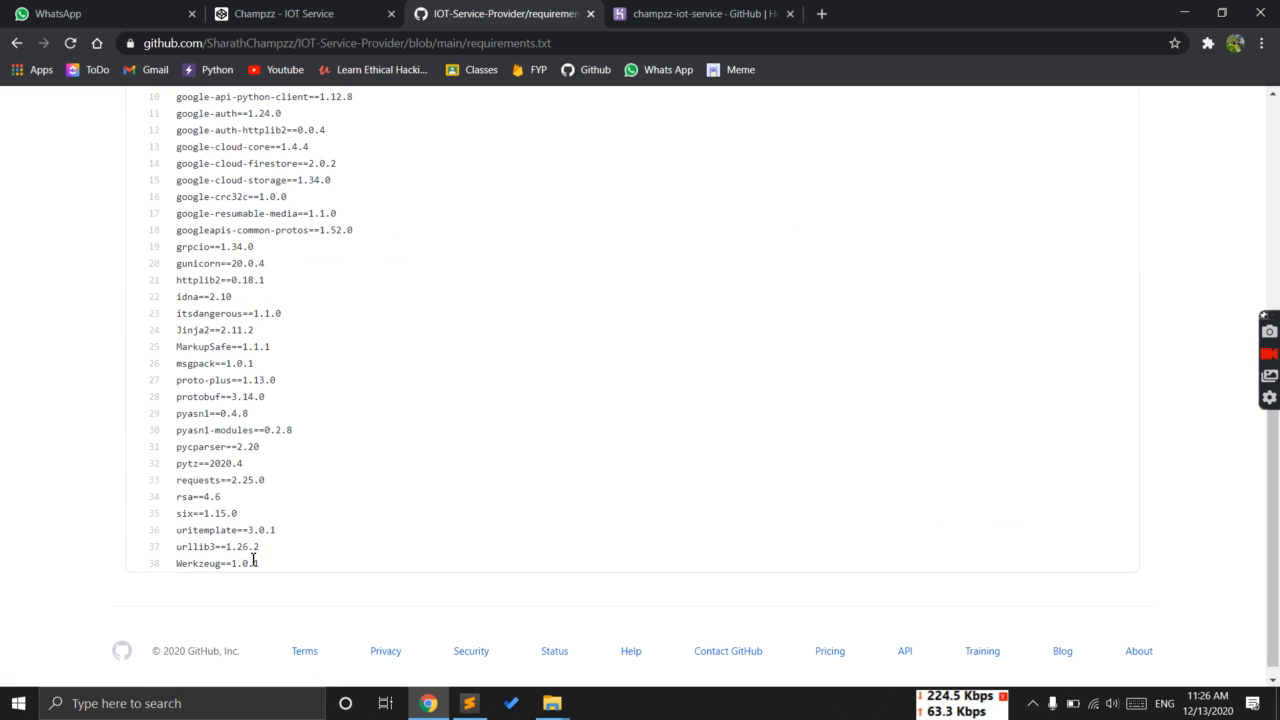
drag(175, 213, 258, 563)
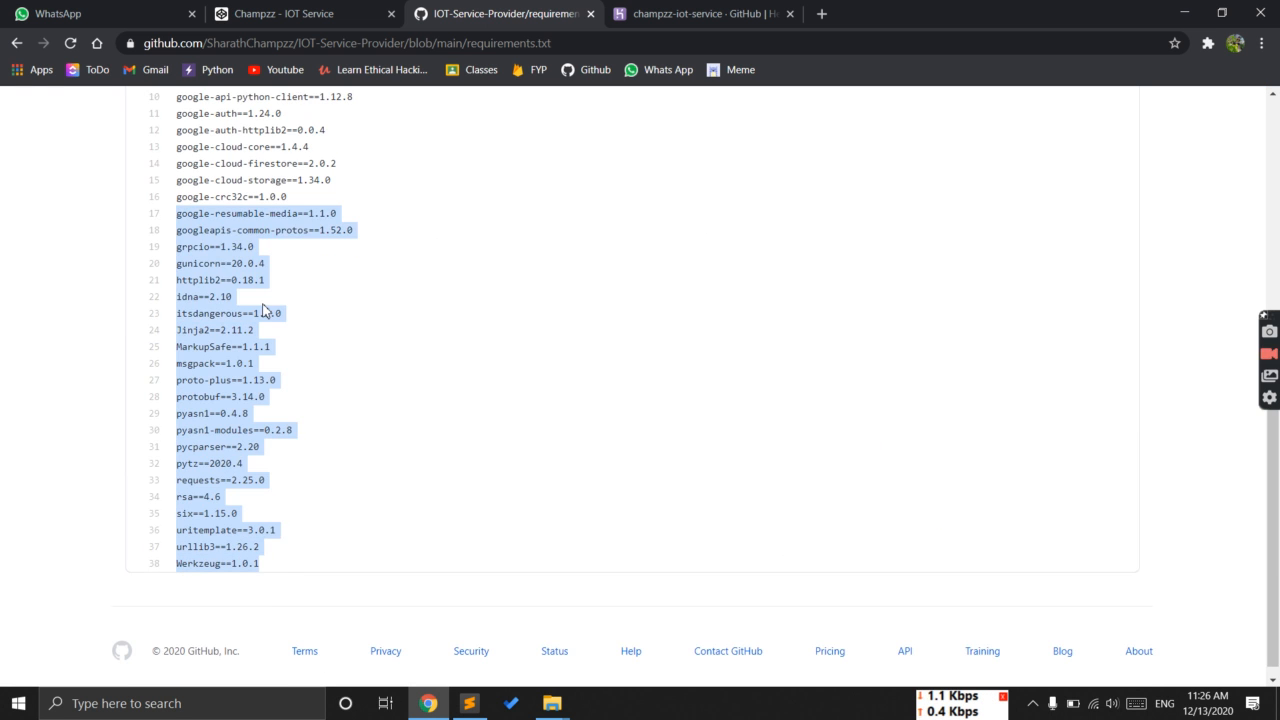
scroll(up, 3)
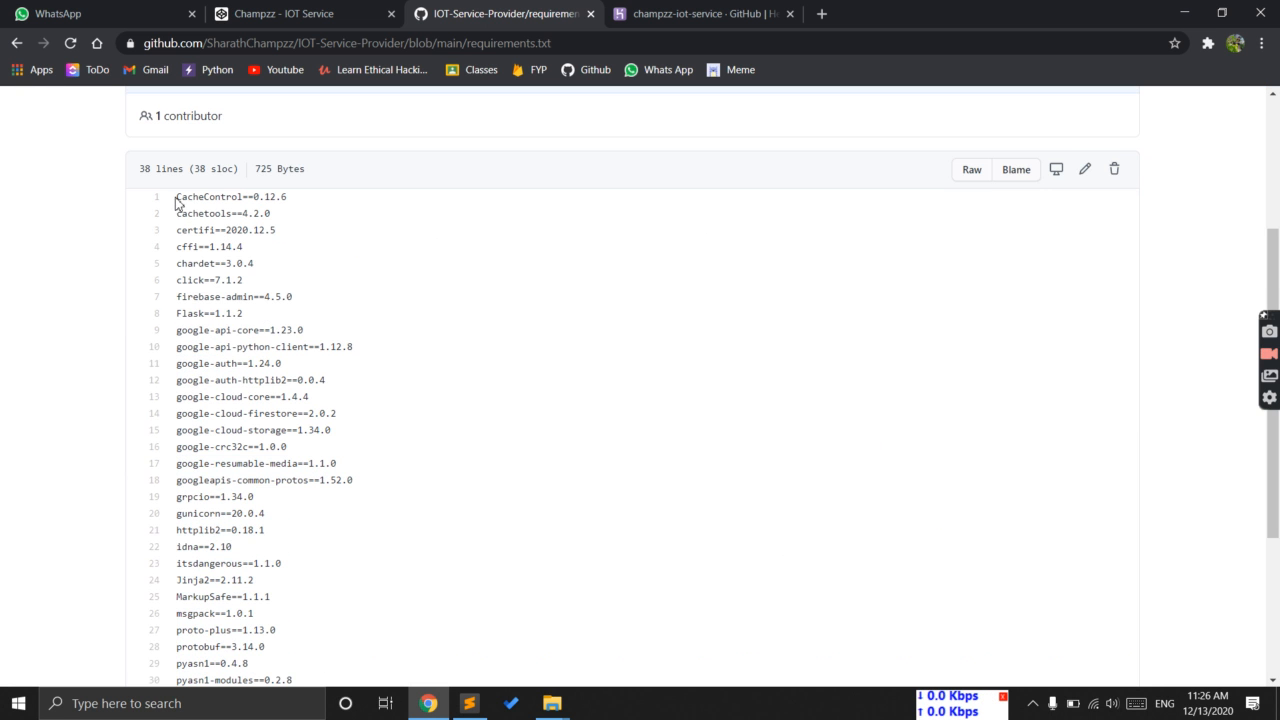
scroll(down, 3)
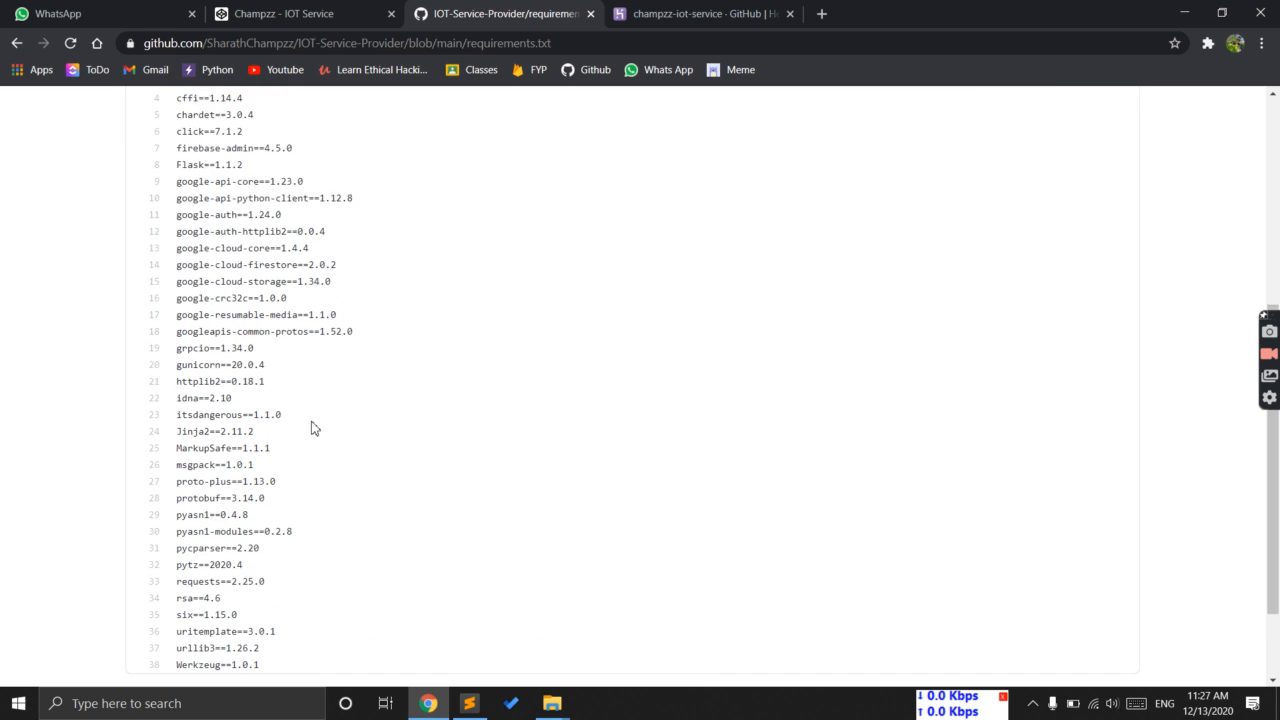
scroll(up, 3)
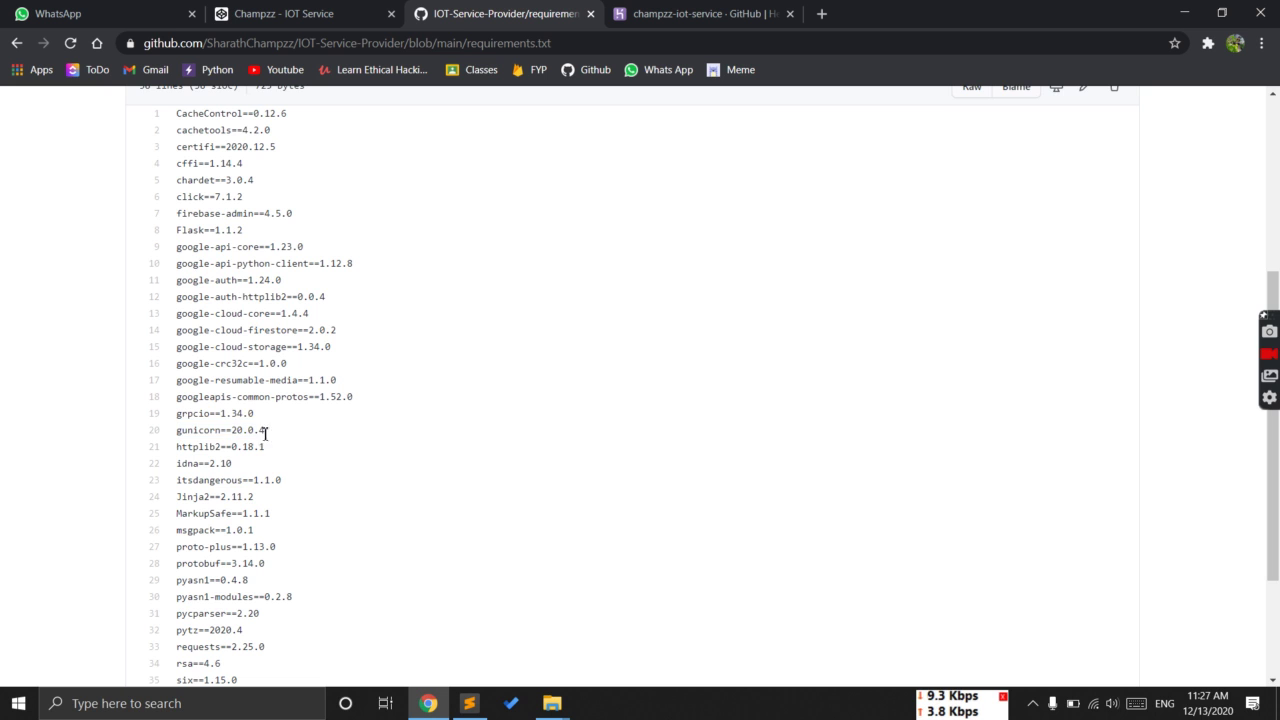
mouse_move(265, 461)
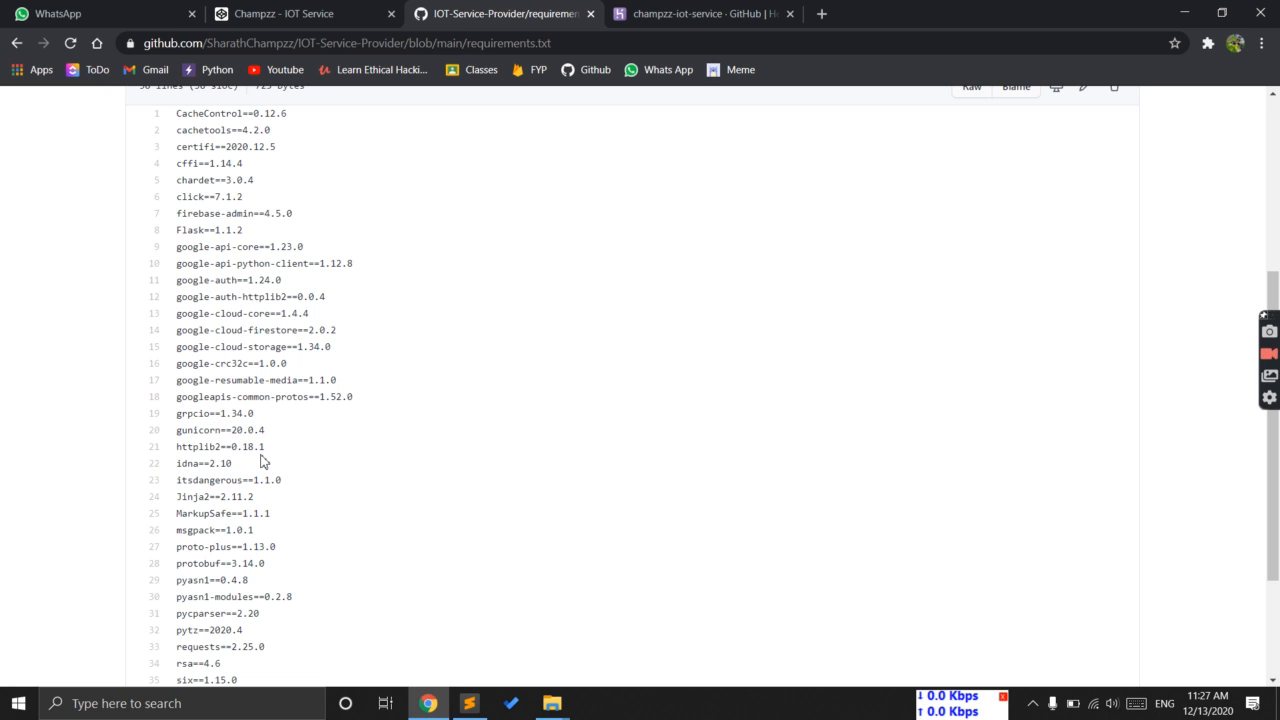
mouse_move(266, 432)
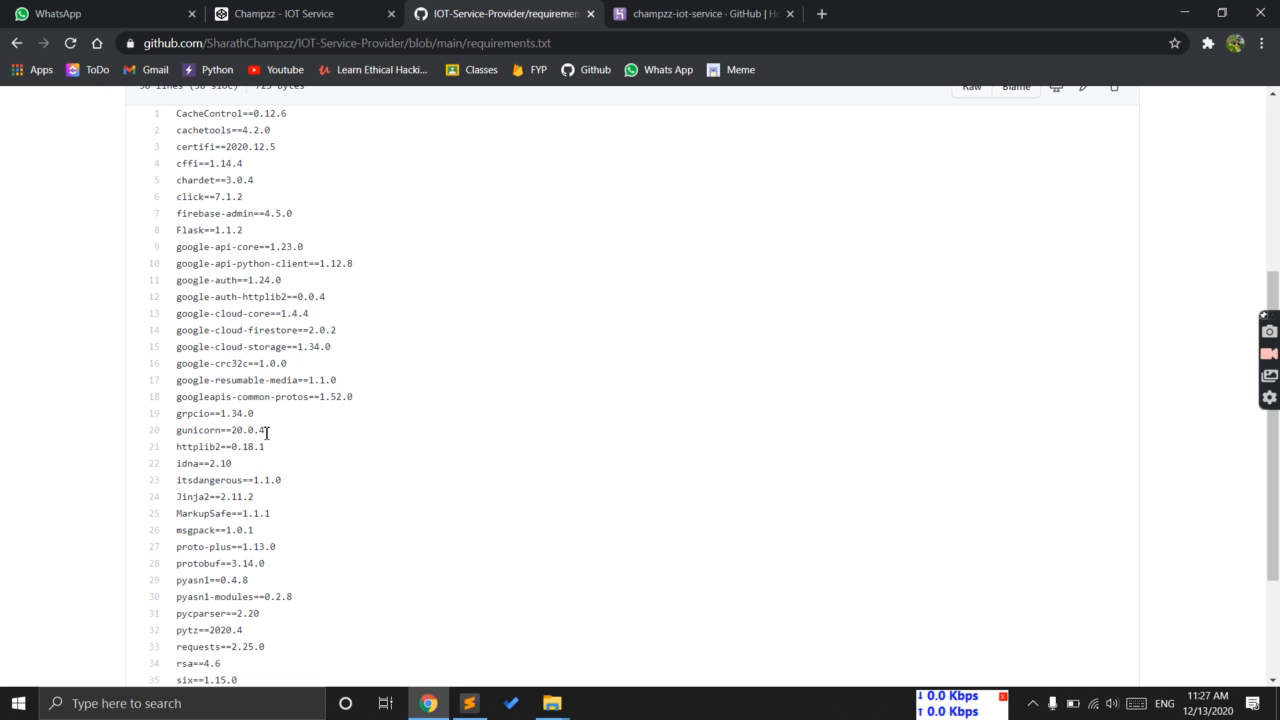
mouse_move(255, 478)
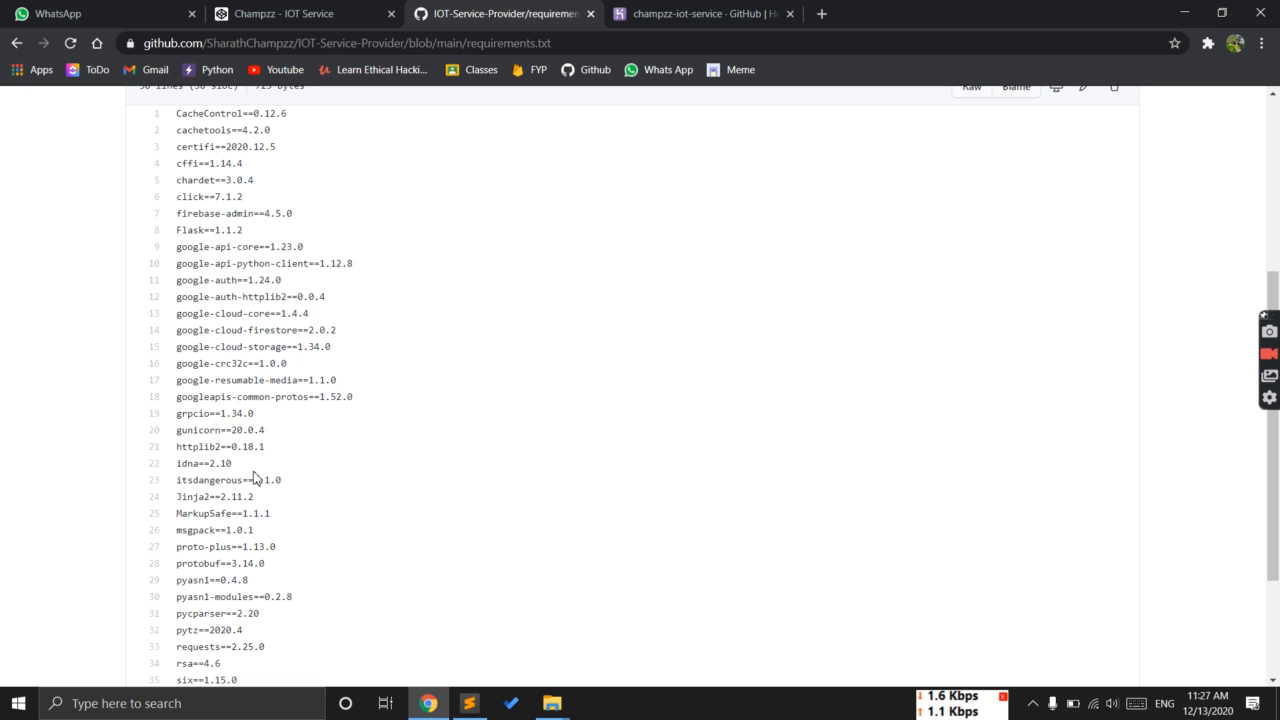
mouse_move(272, 440)
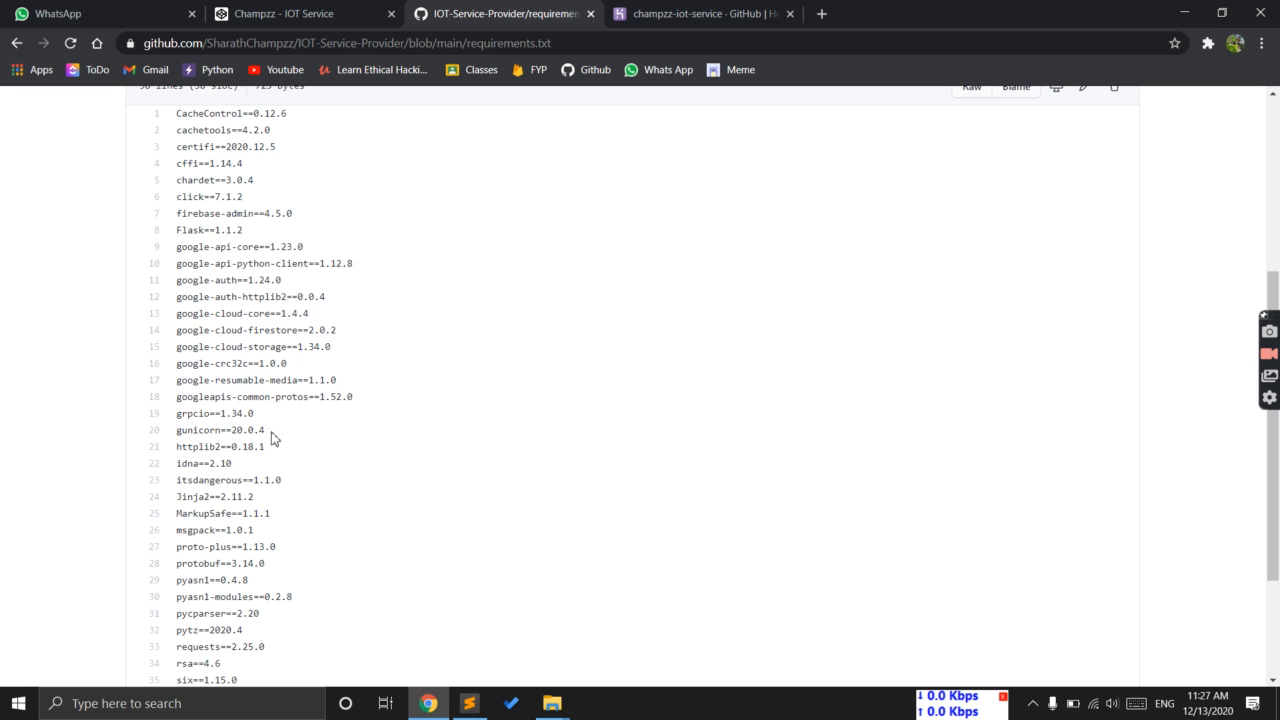
scroll(up, 3)
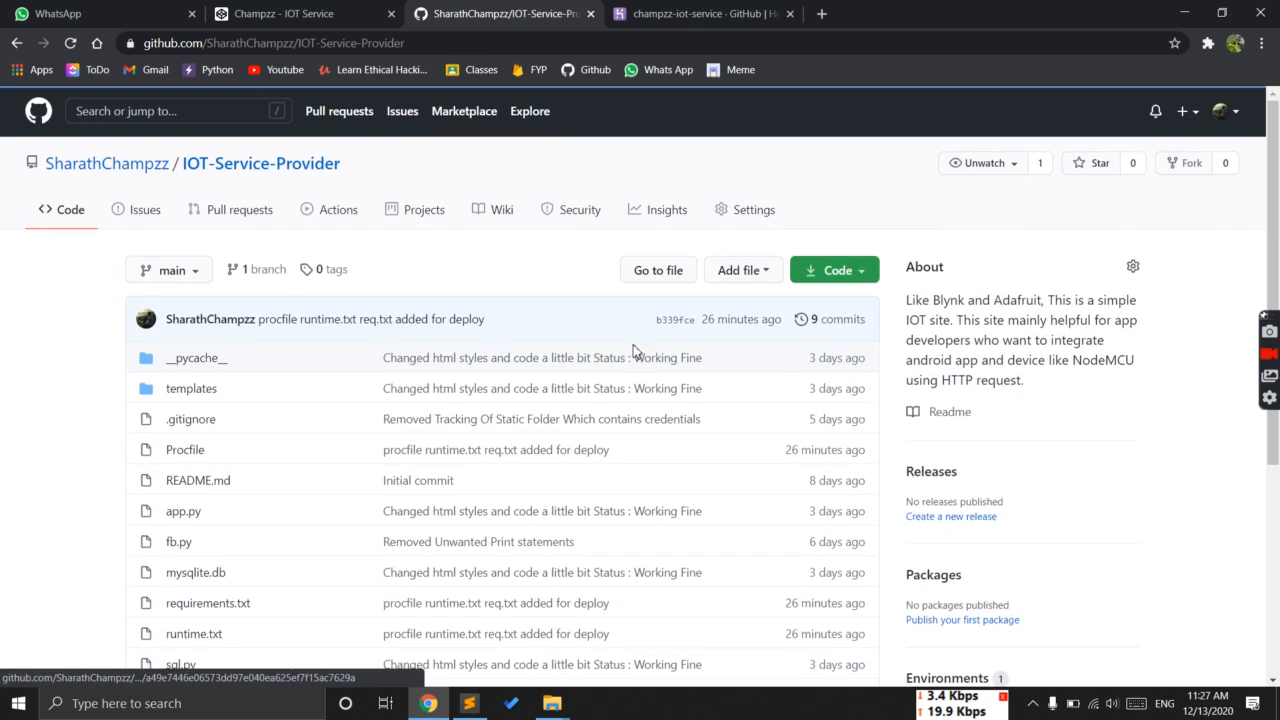
scroll(down, 3)
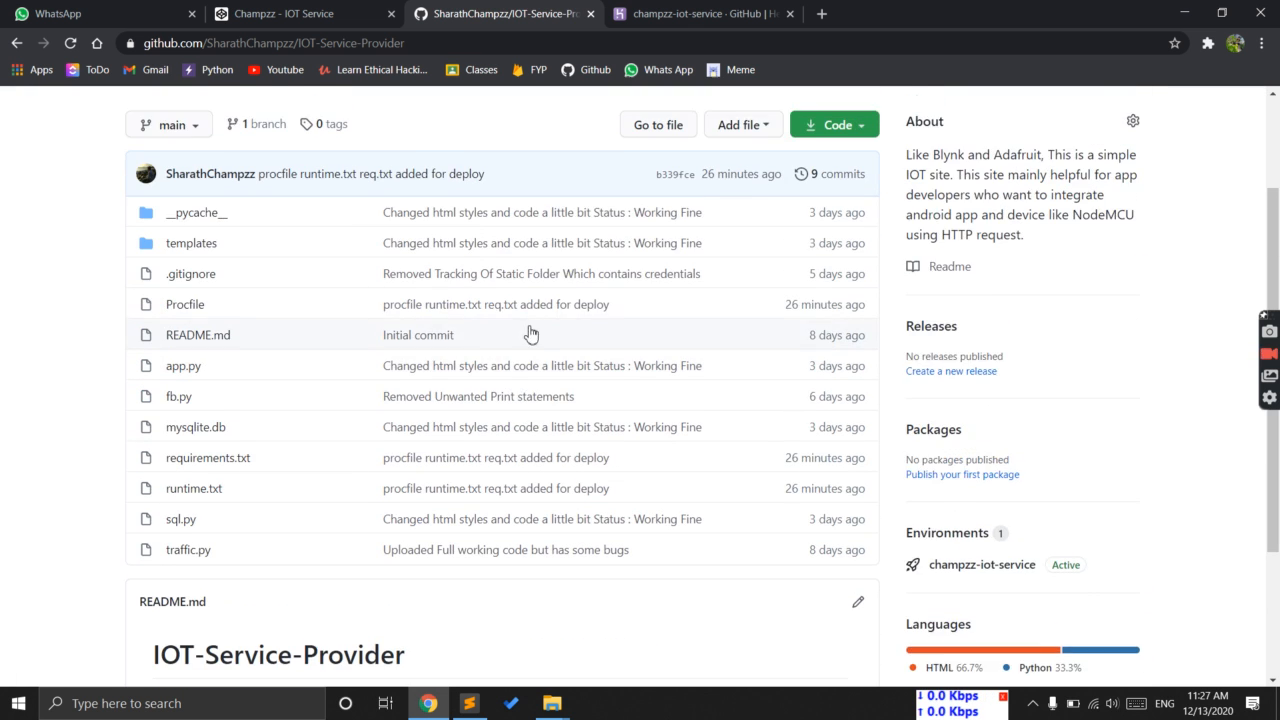
click(468, 703)
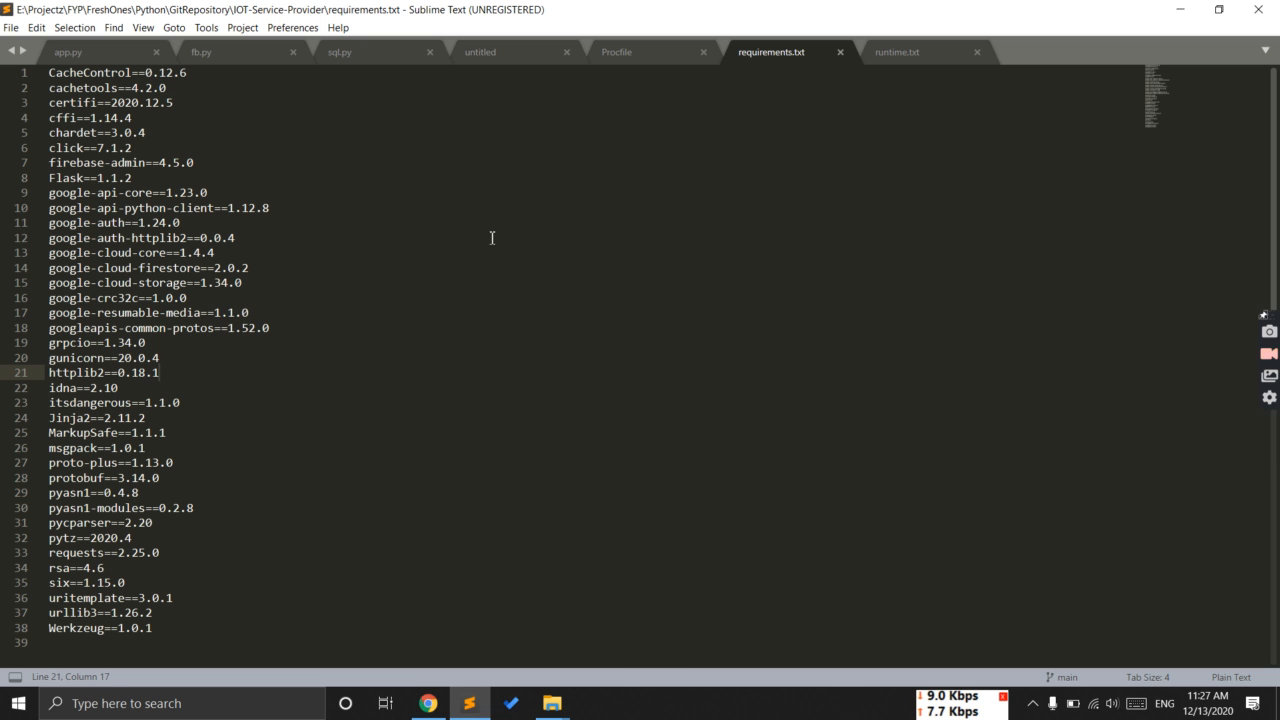
click(617, 52)
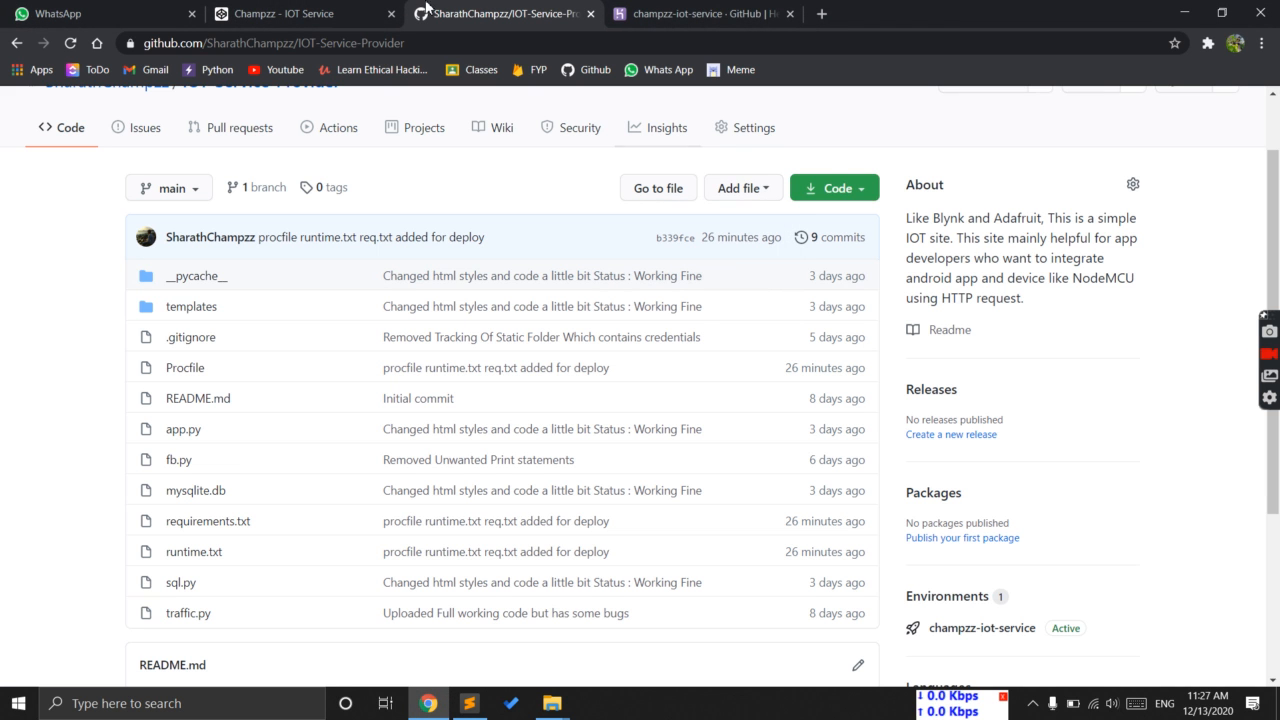
Review the Heroku Deploy page showing GitHub connected to IOT-Service-Provider, browsing the personal apps list
click(700, 14)
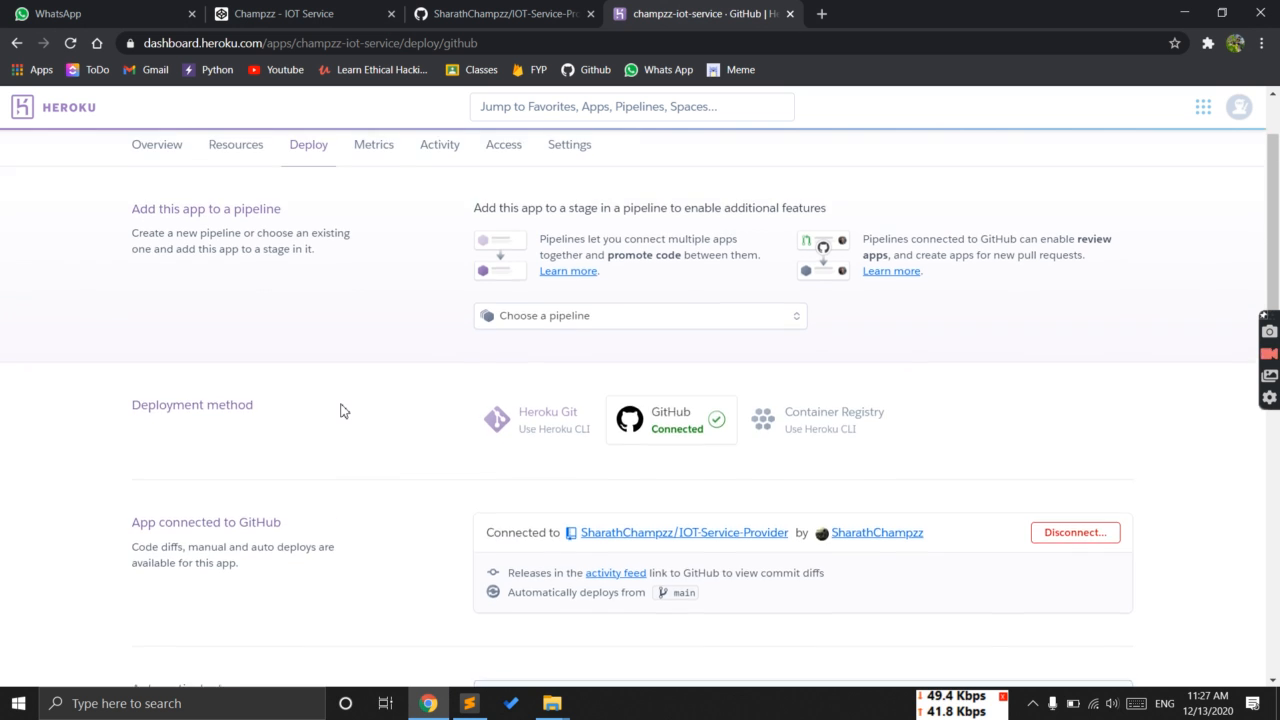
scroll(up, 3)
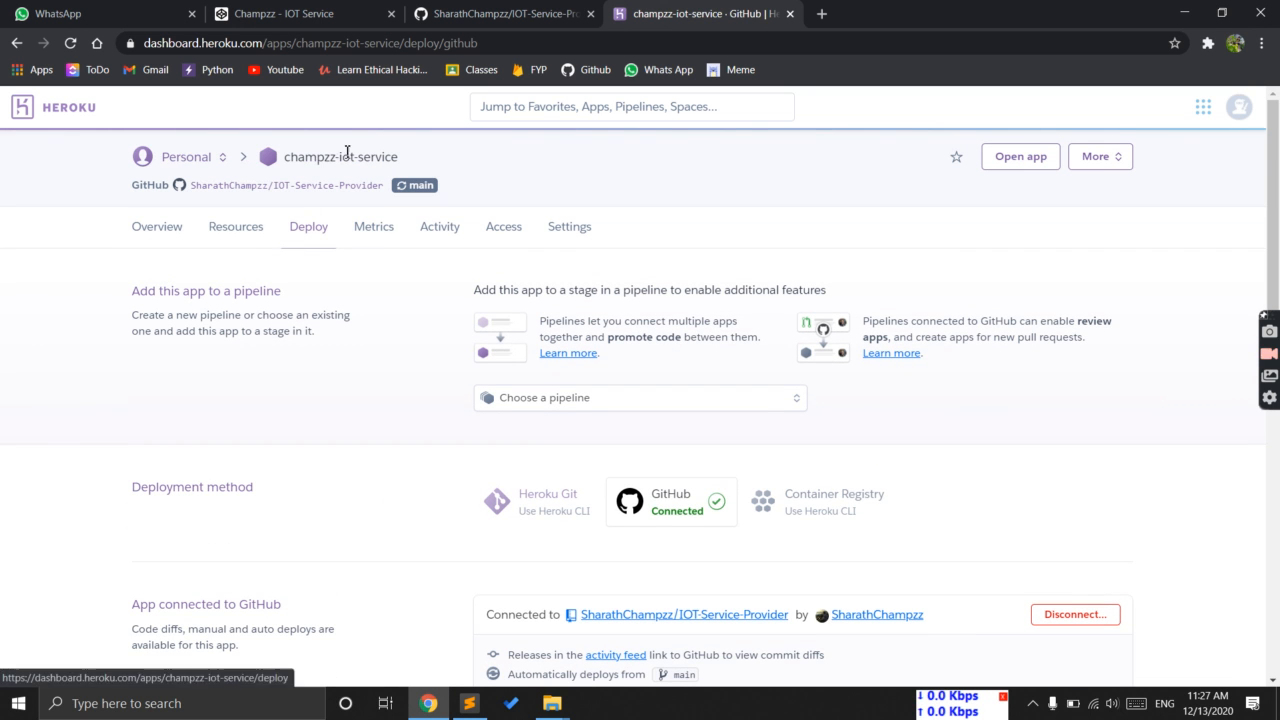
mouse_move(186, 156)
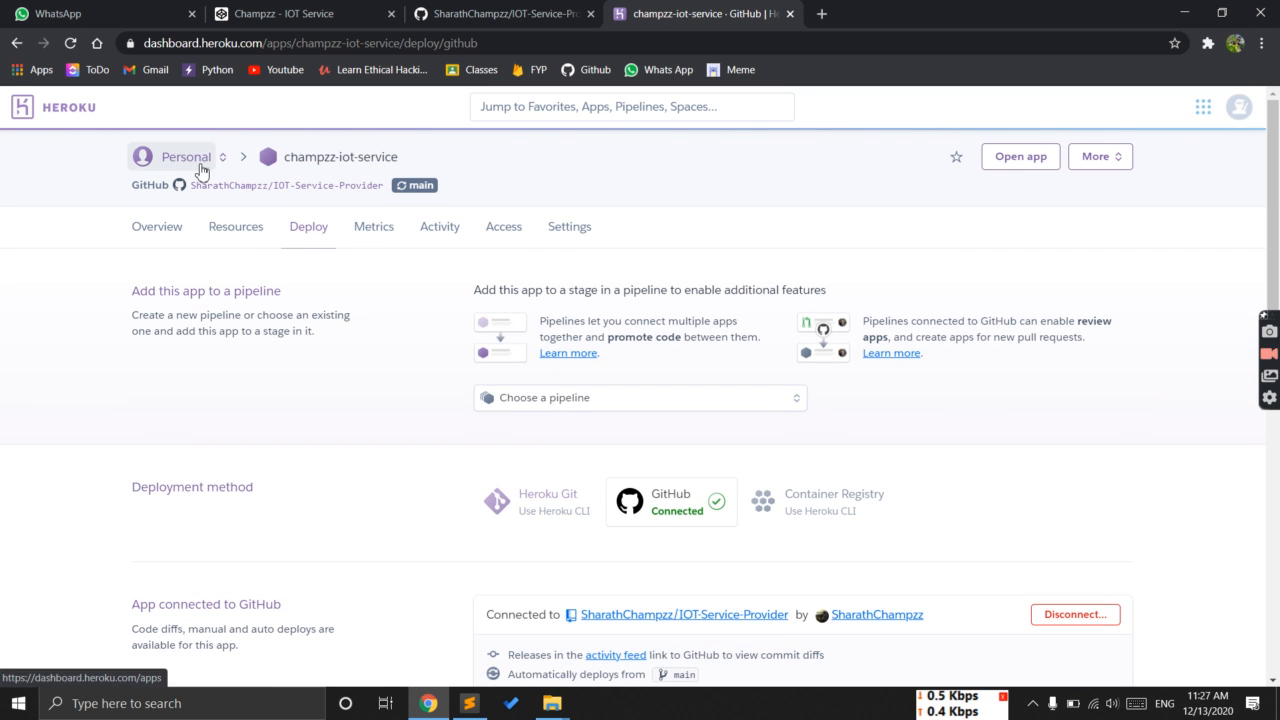
click(1203, 107)
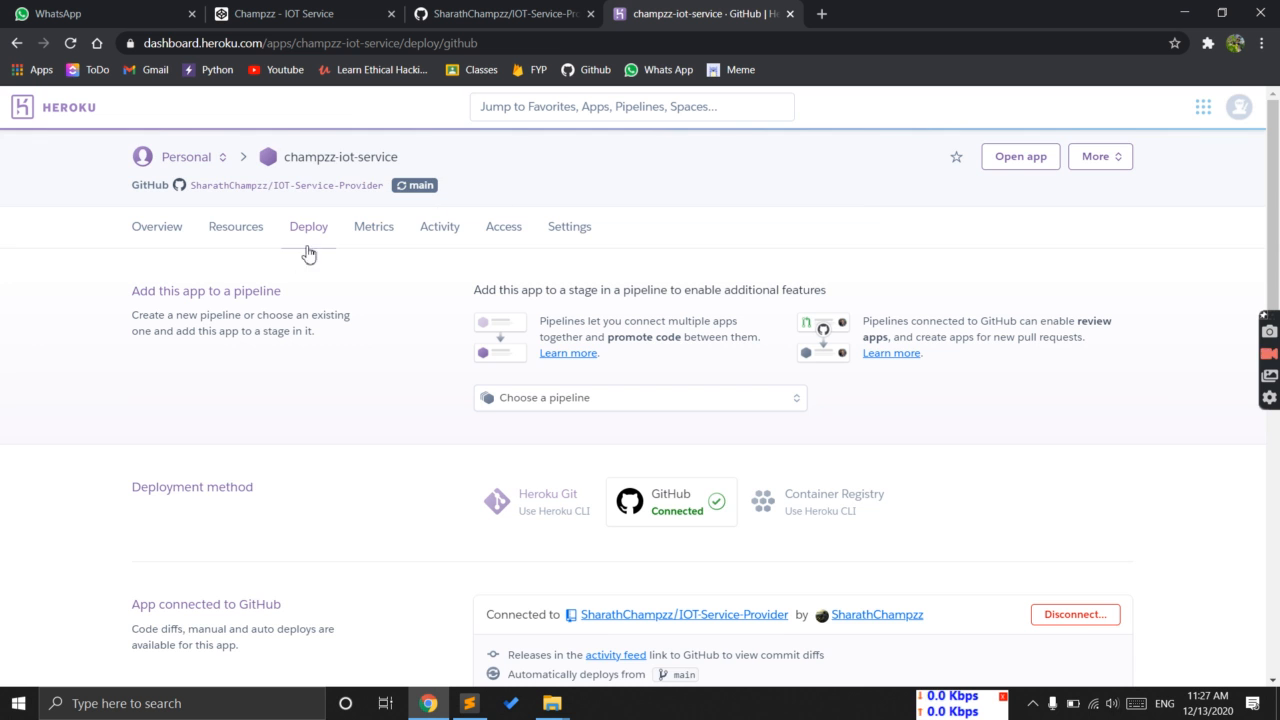
scroll(down, 3)
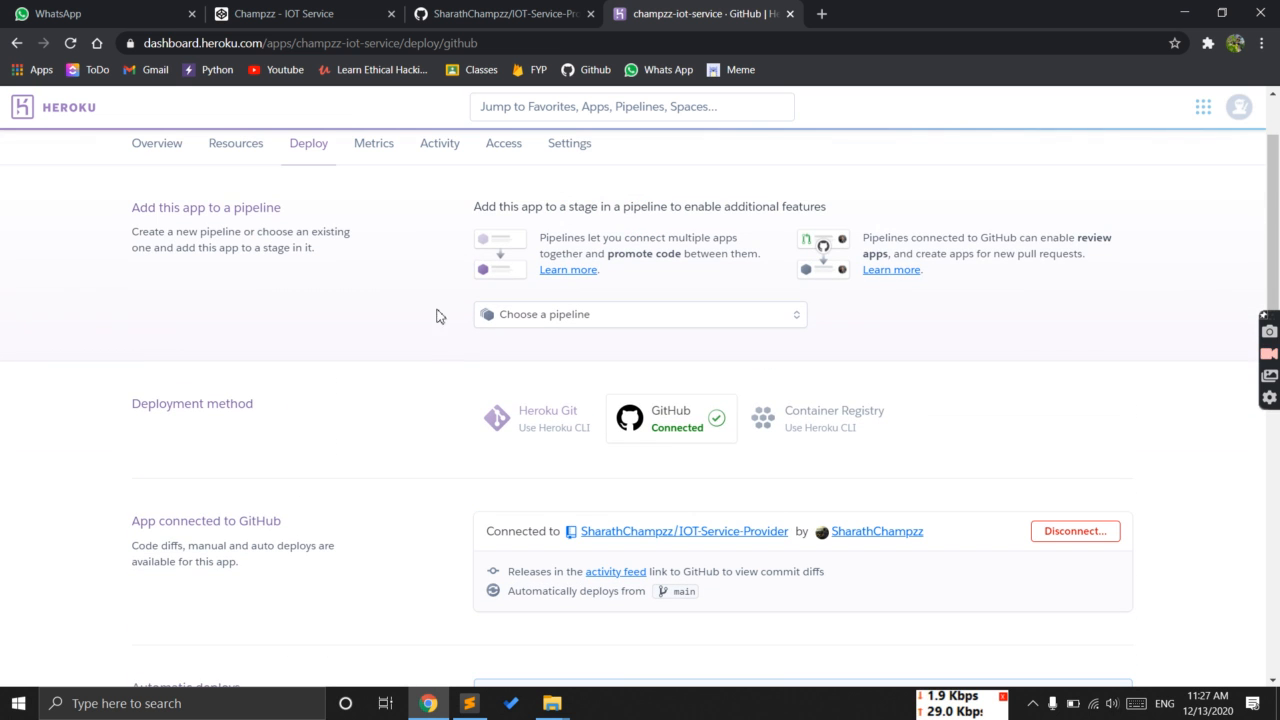
mouse_move(676, 433)
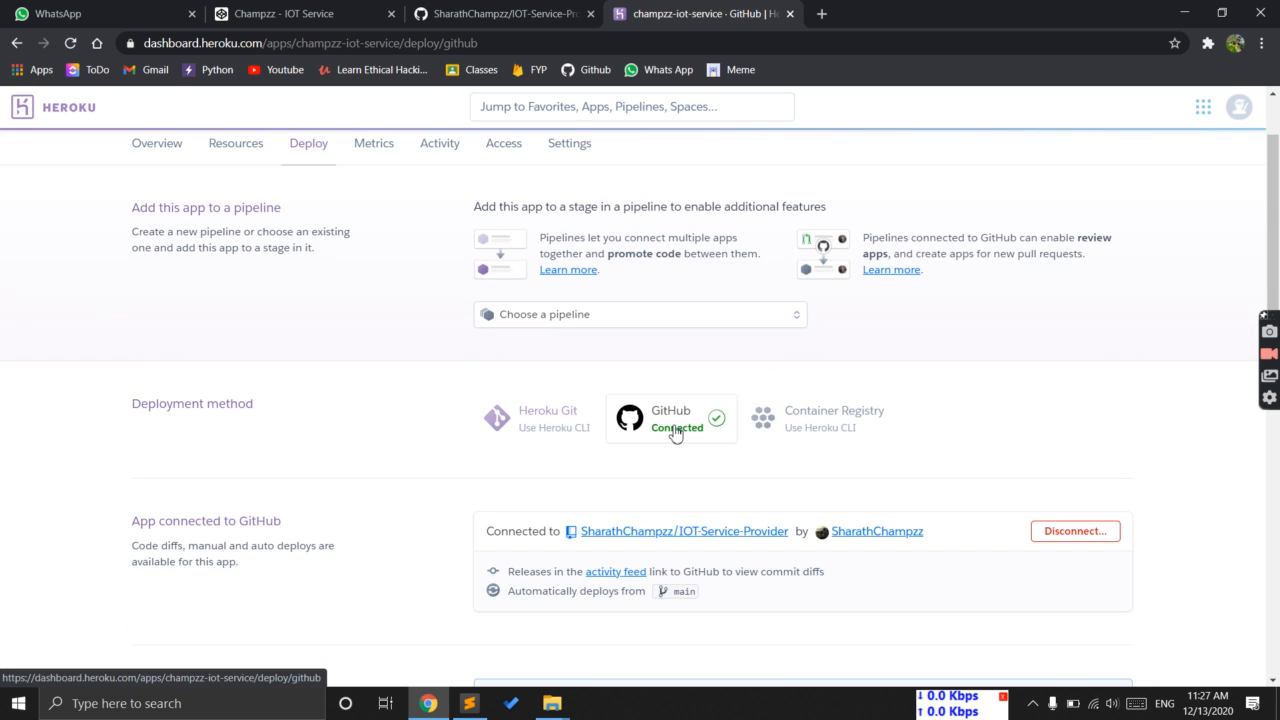
mouse_move(685, 435)
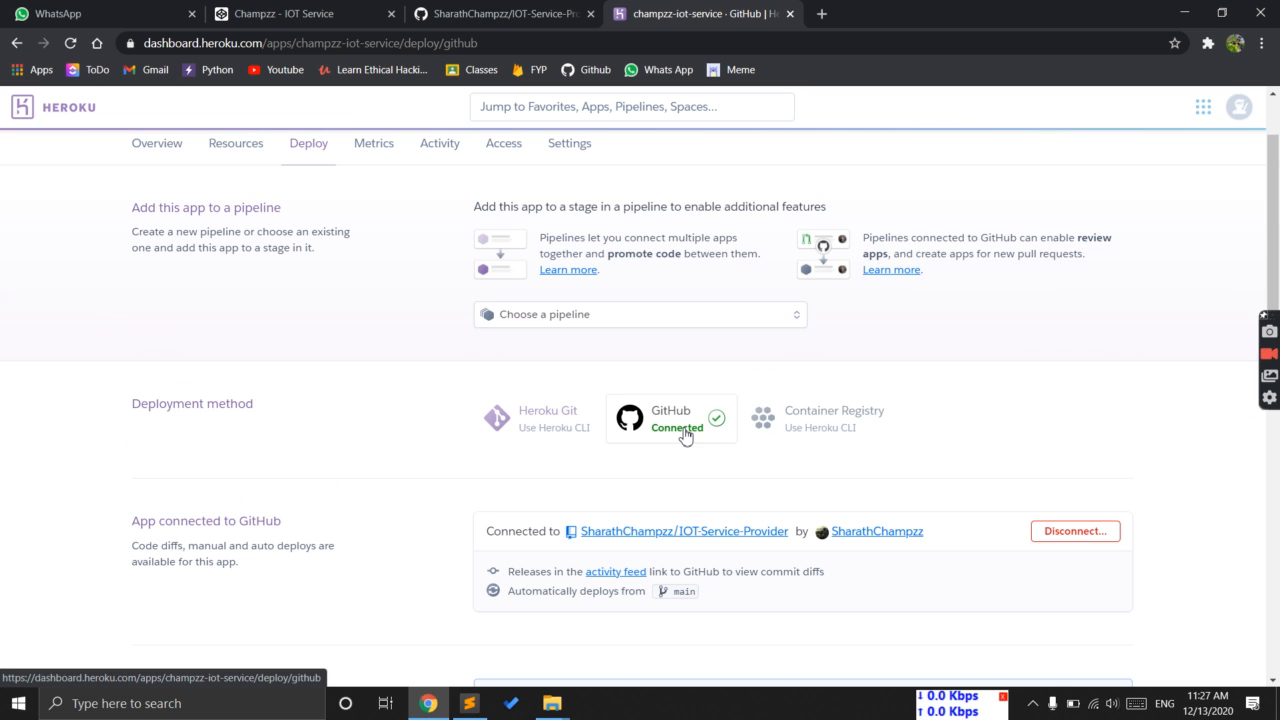
mouse_move(690, 456)
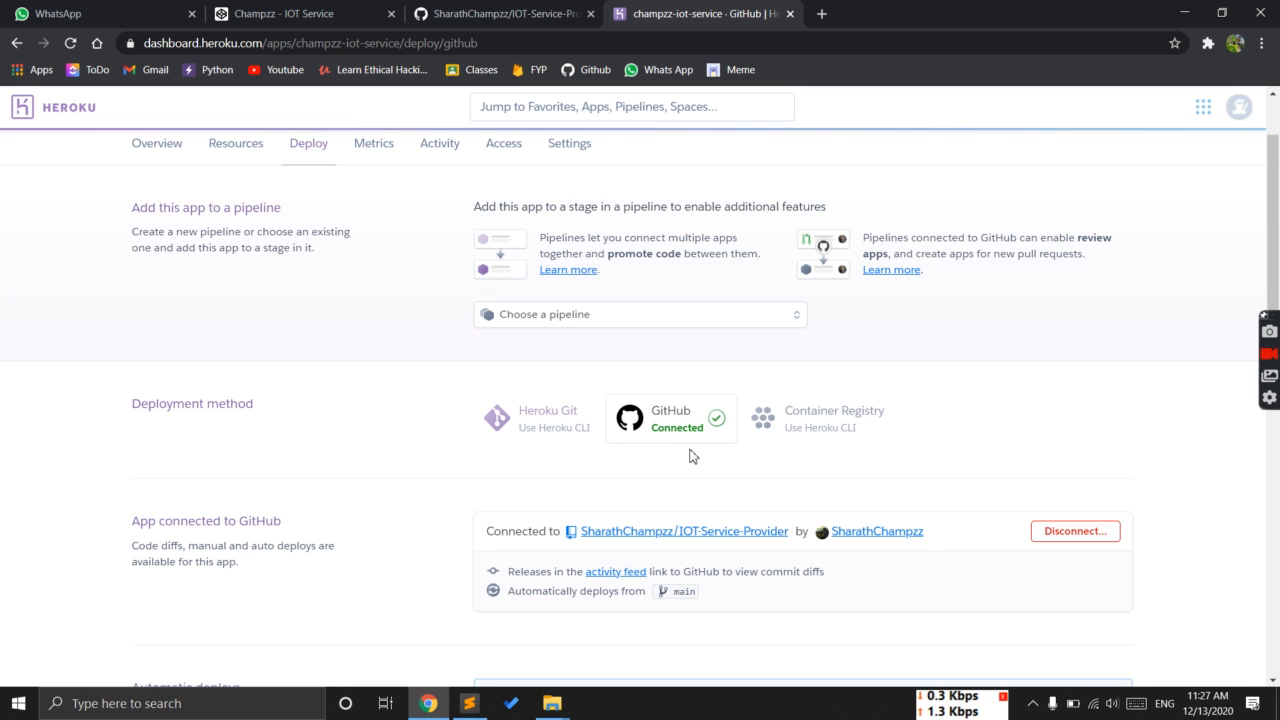
mouse_move(650, 437)
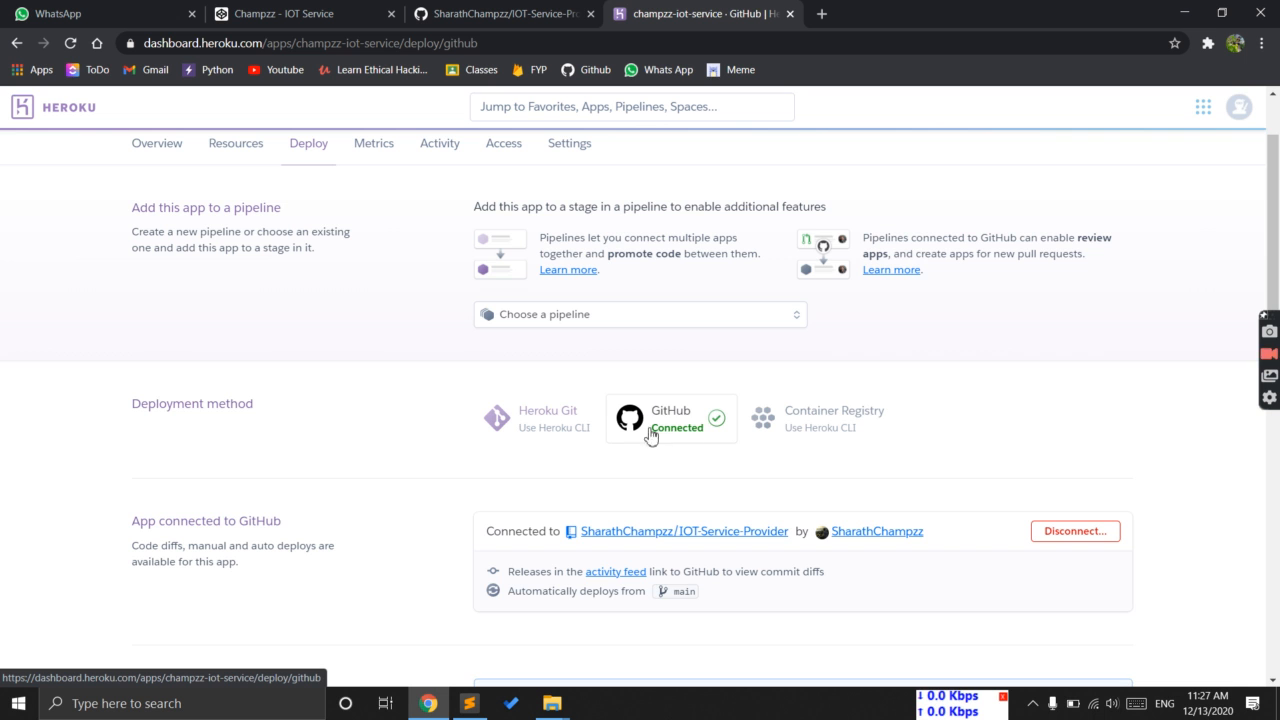
scroll(down, 3)
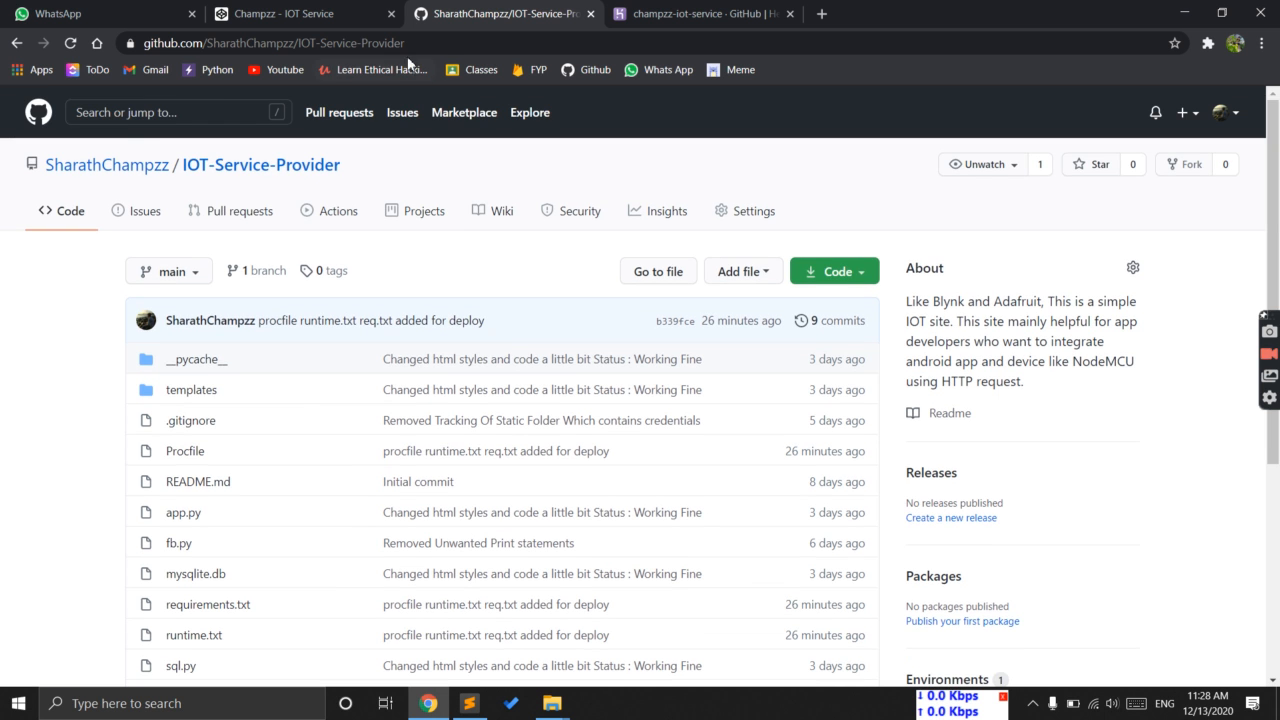
click(700, 13)
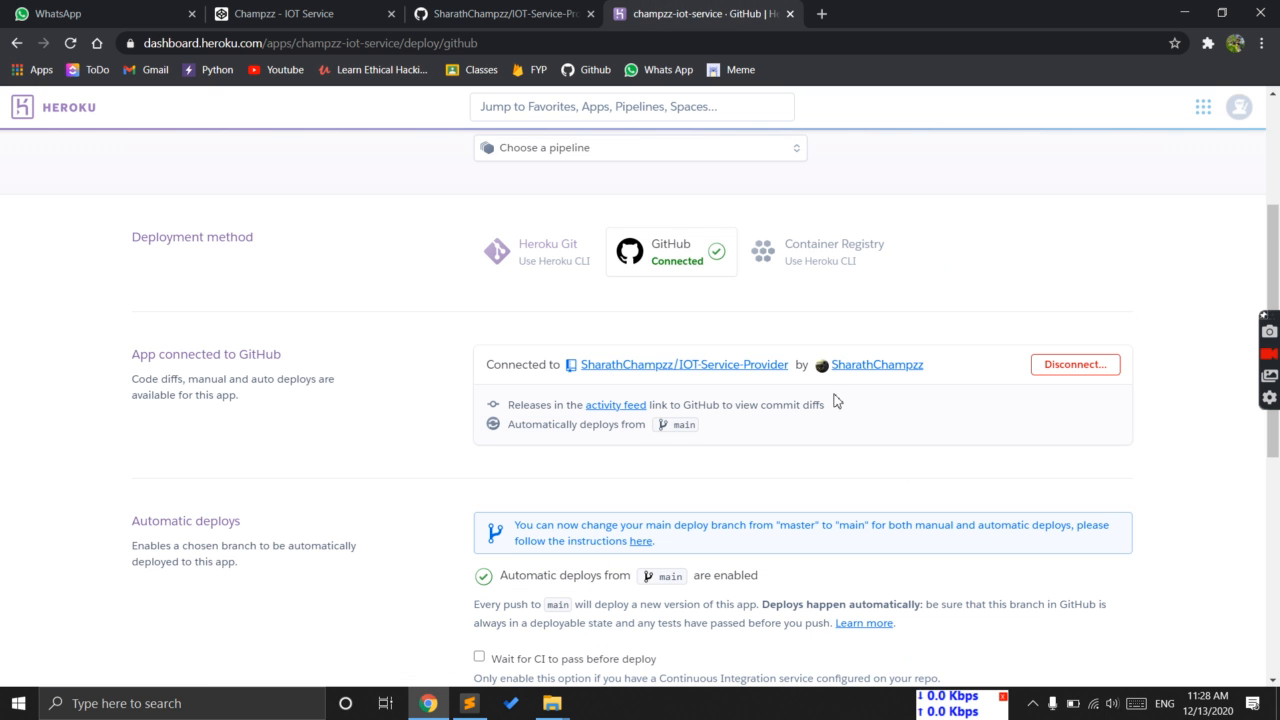
mouse_move(1157, 413)
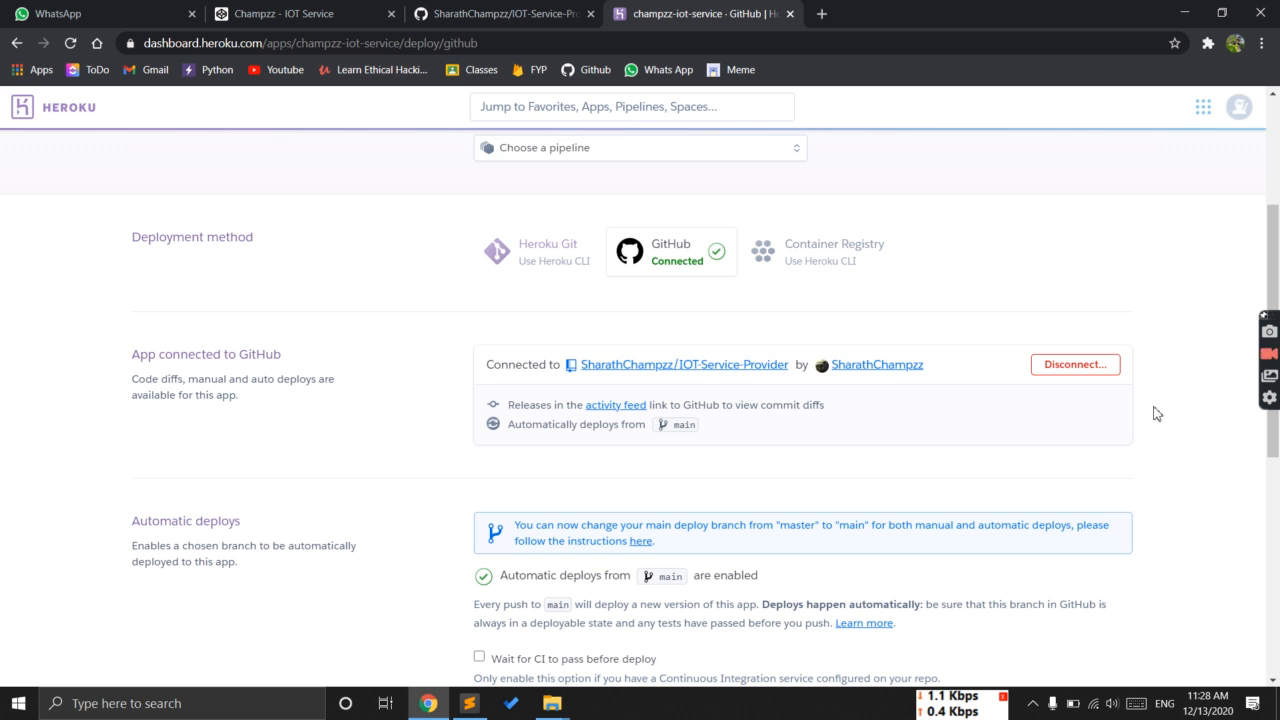
scroll(down, 3)
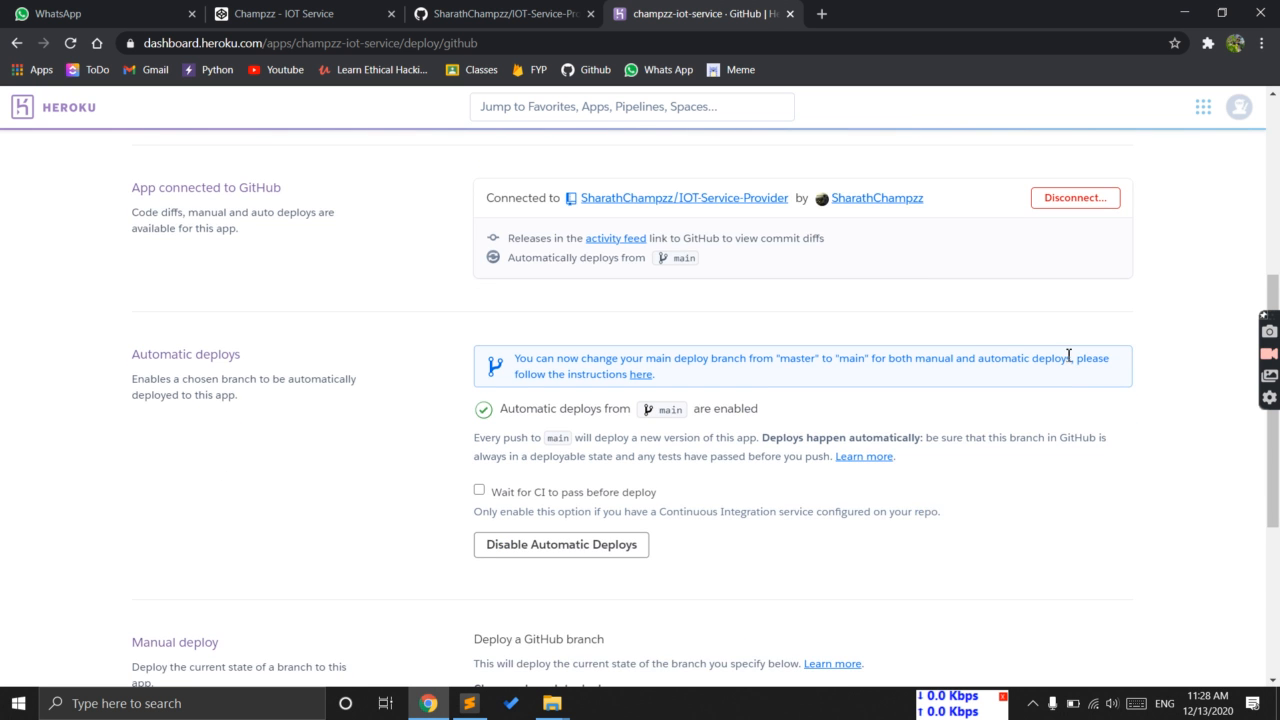
scroll(down, 3)
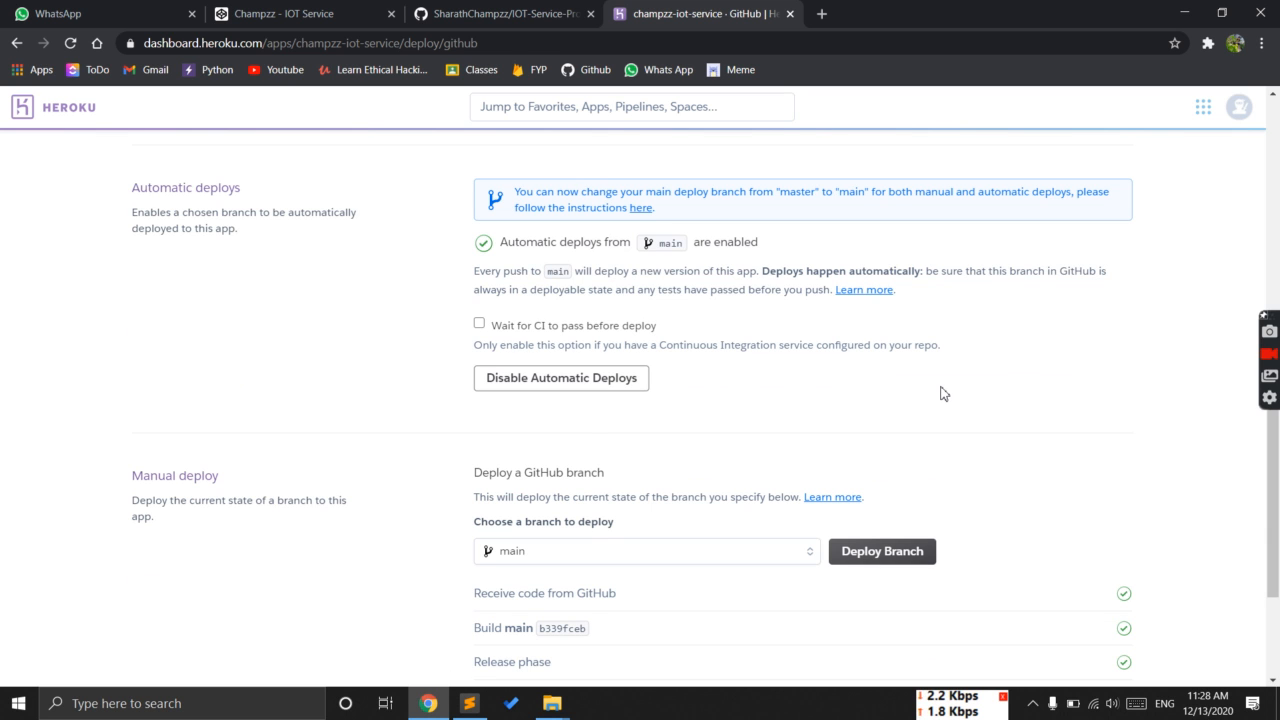
mouse_move(561, 378)
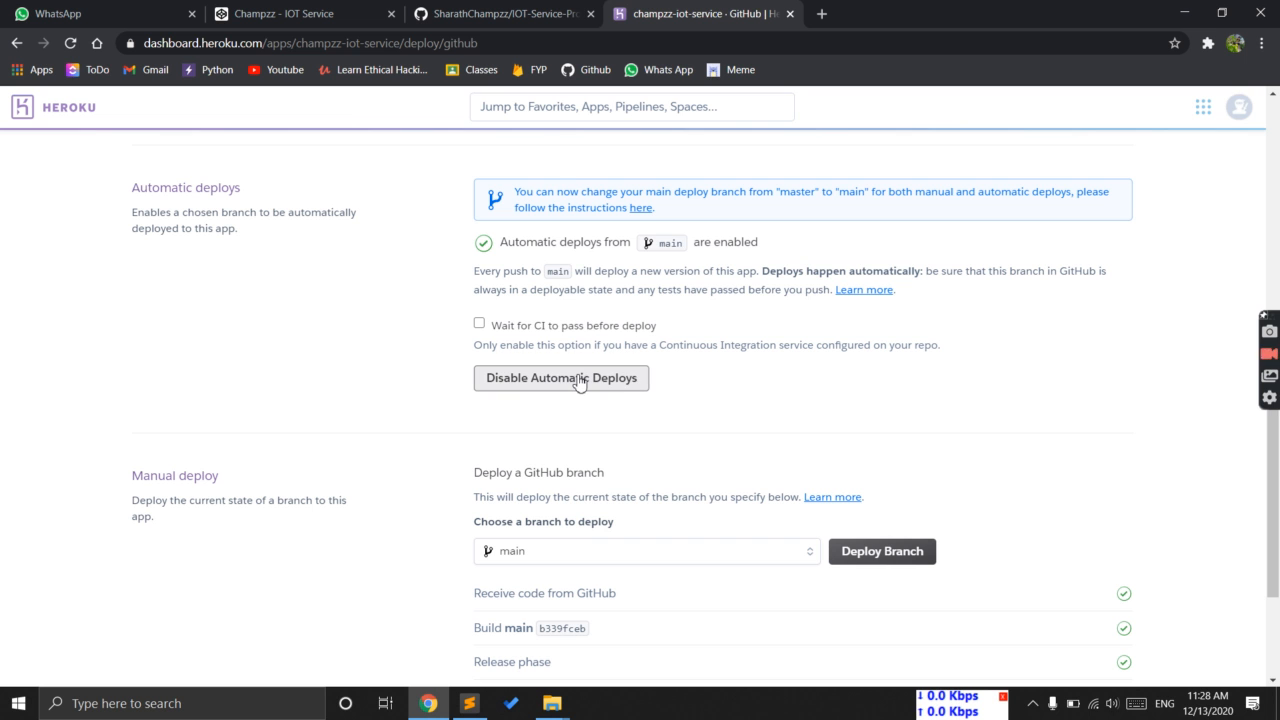
mouse_move(855, 381)
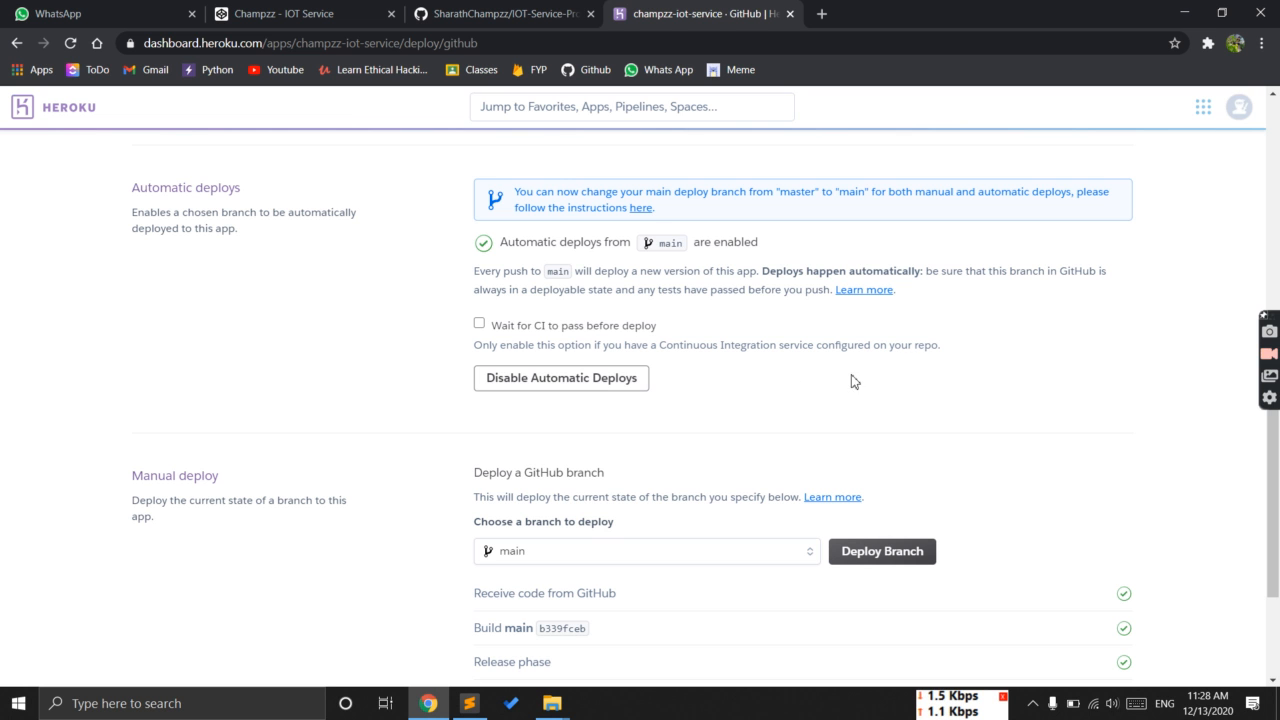
mouse_move(1151, 377)
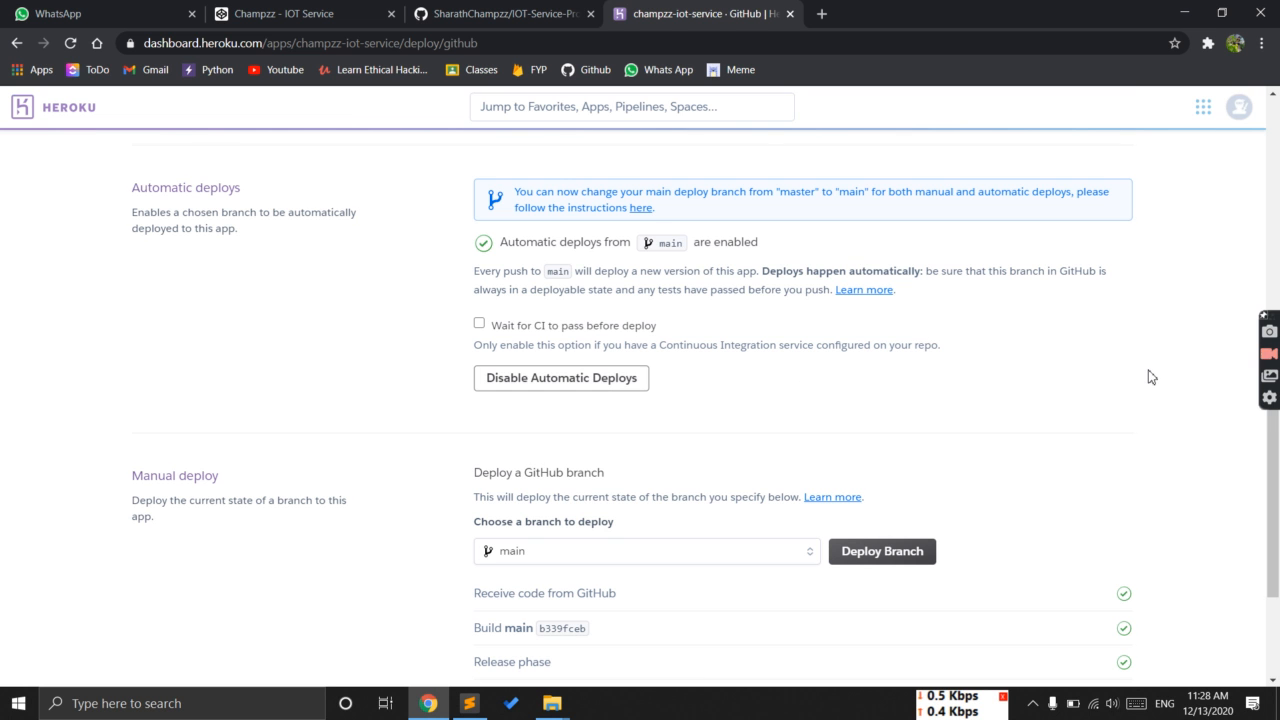
scroll(down, 3)
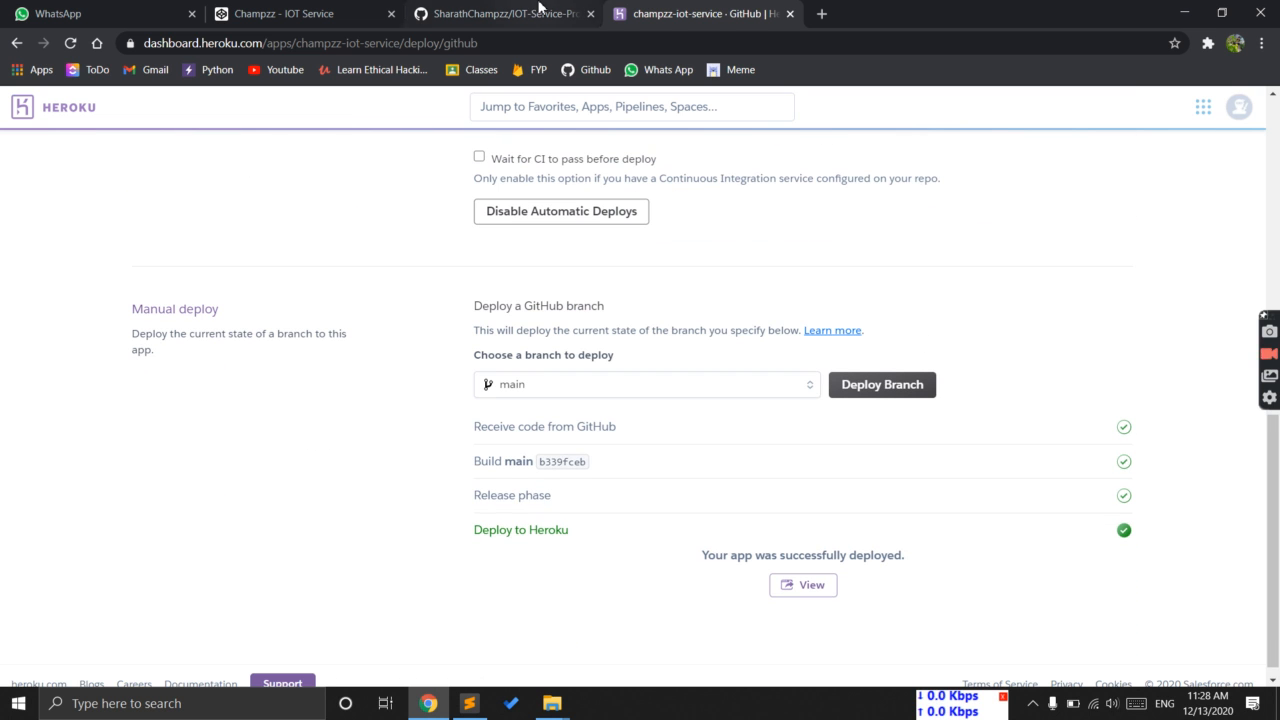
From Heroku's successful-deploy message, view the live app at champzz-iot-service.herokuapp.com
click(505, 13)
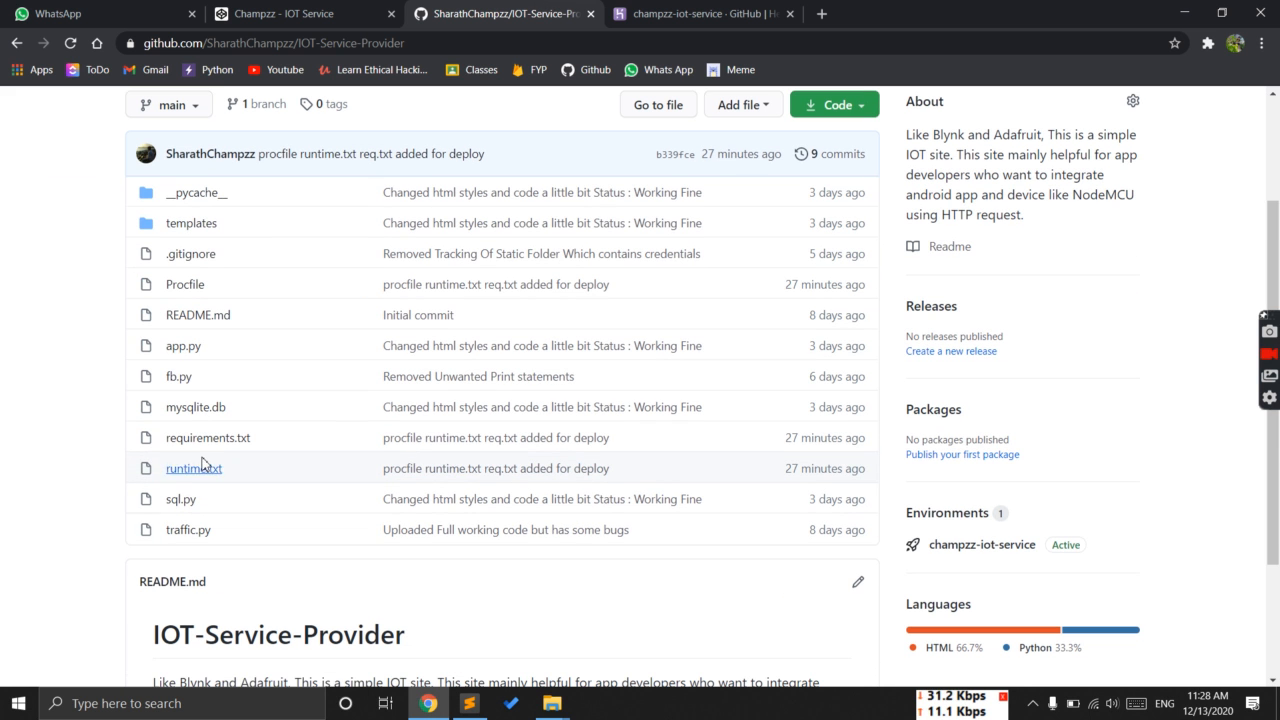
mouse_move(208, 437)
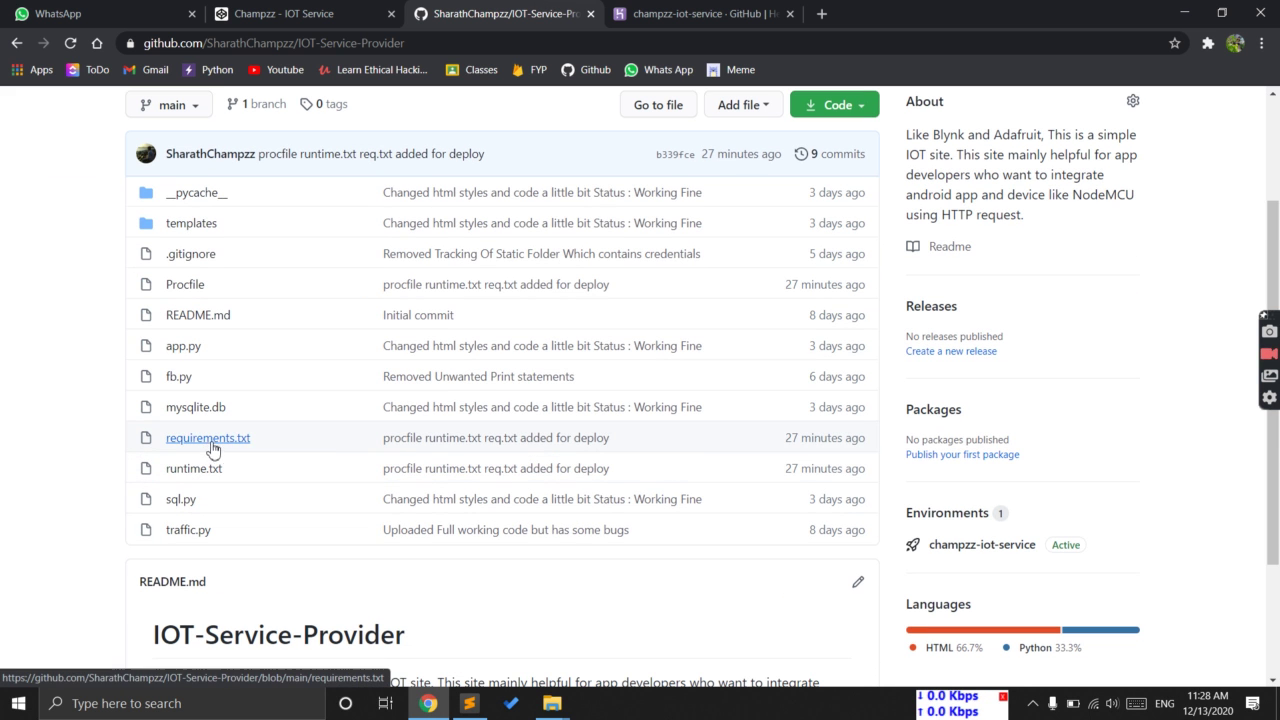
click(700, 13)
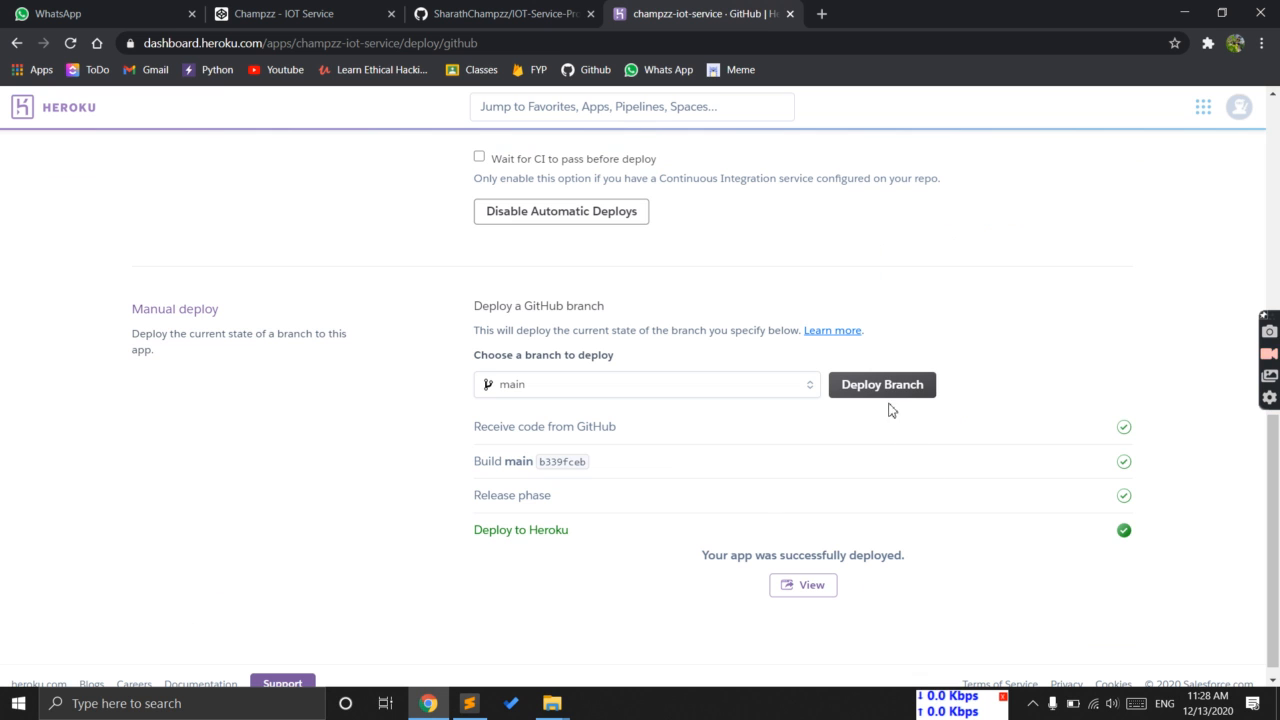
mouse_move(630, 505)
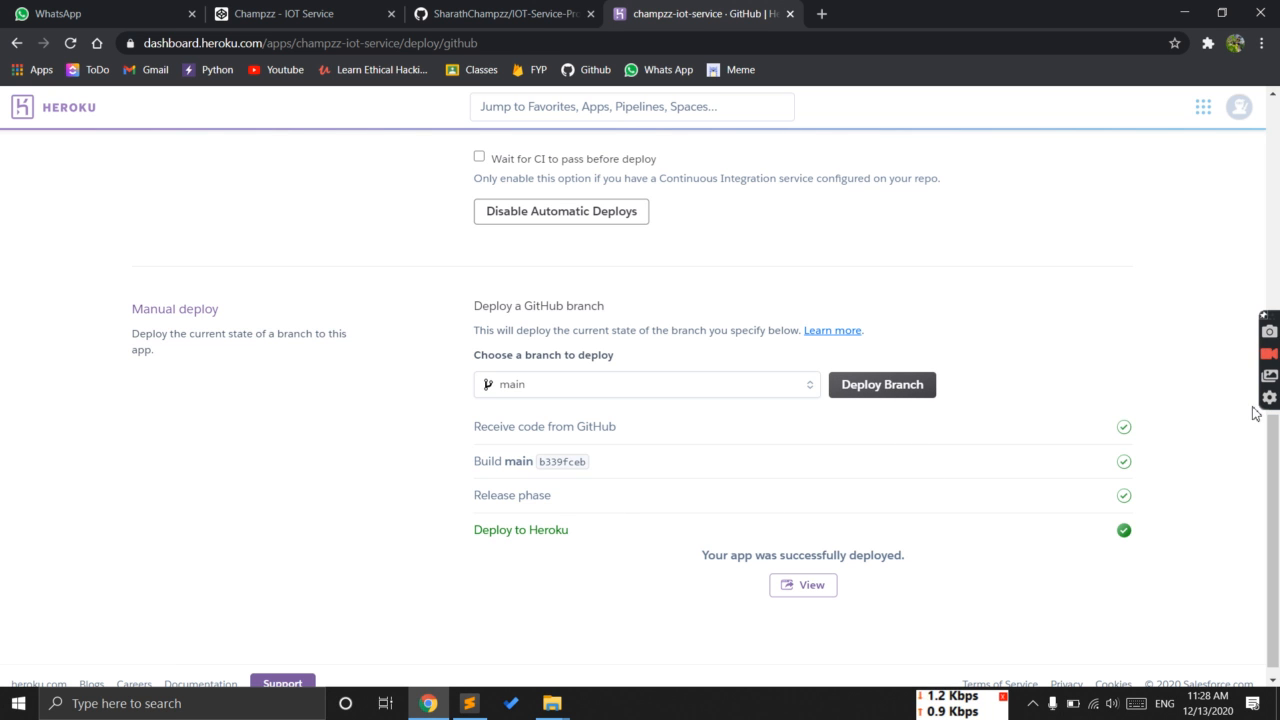
mouse_move(476, 358)
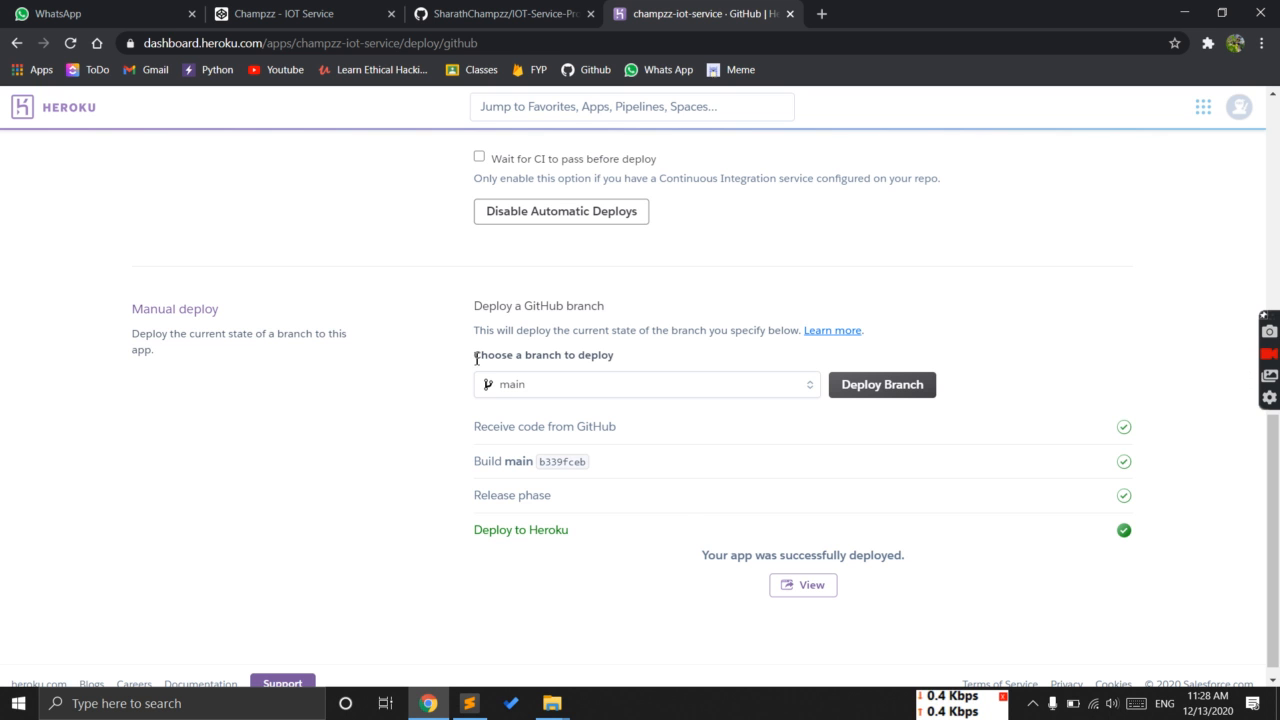
mouse_move(805, 588)
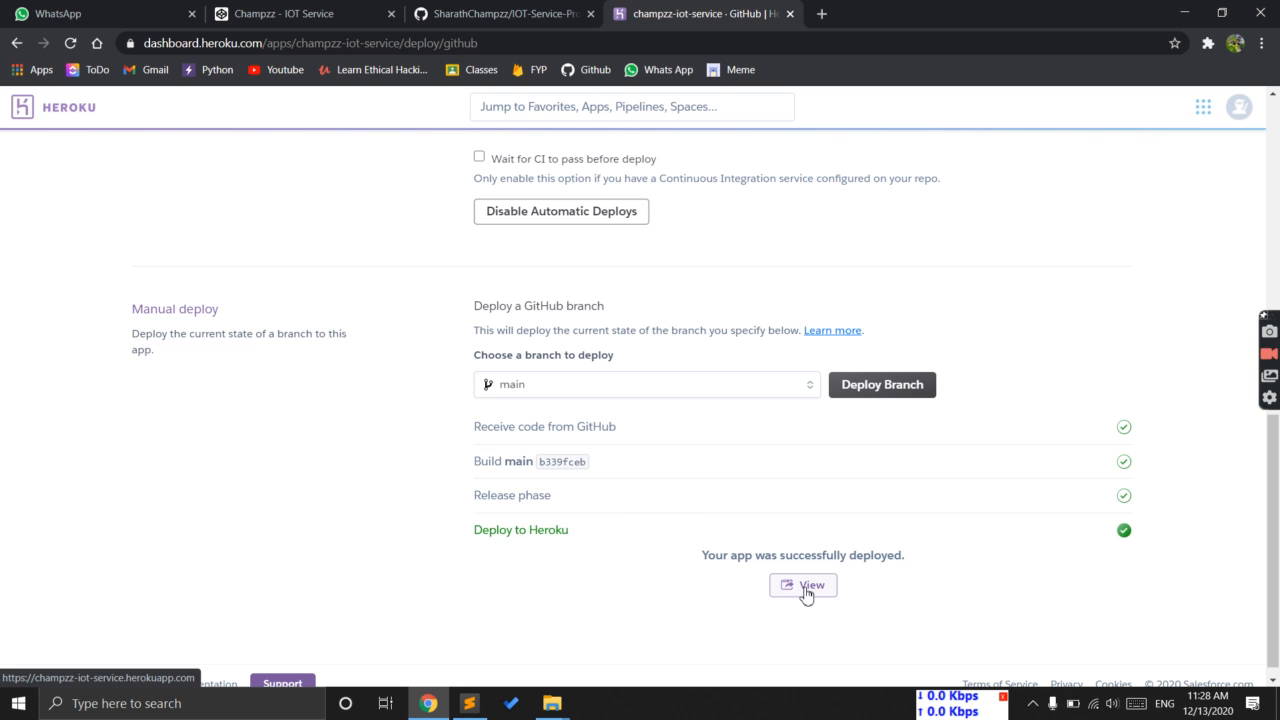
click(803, 585)
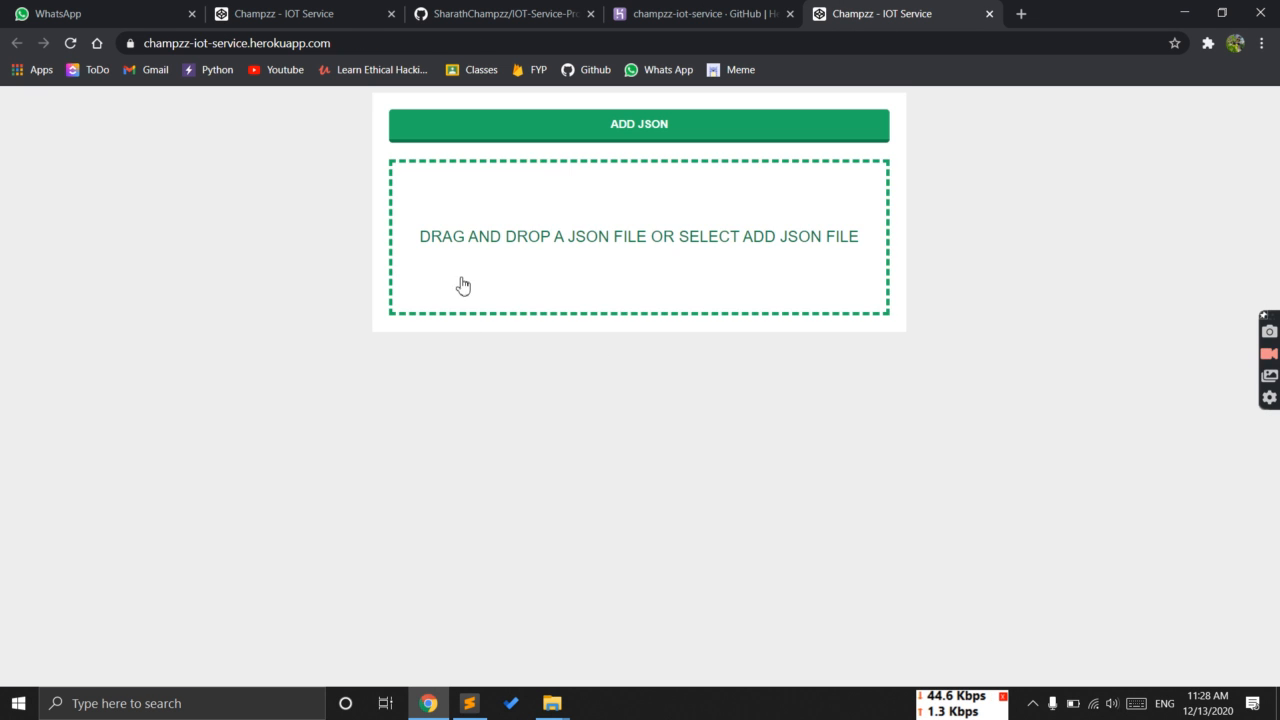
mouse_move(1257, 357)
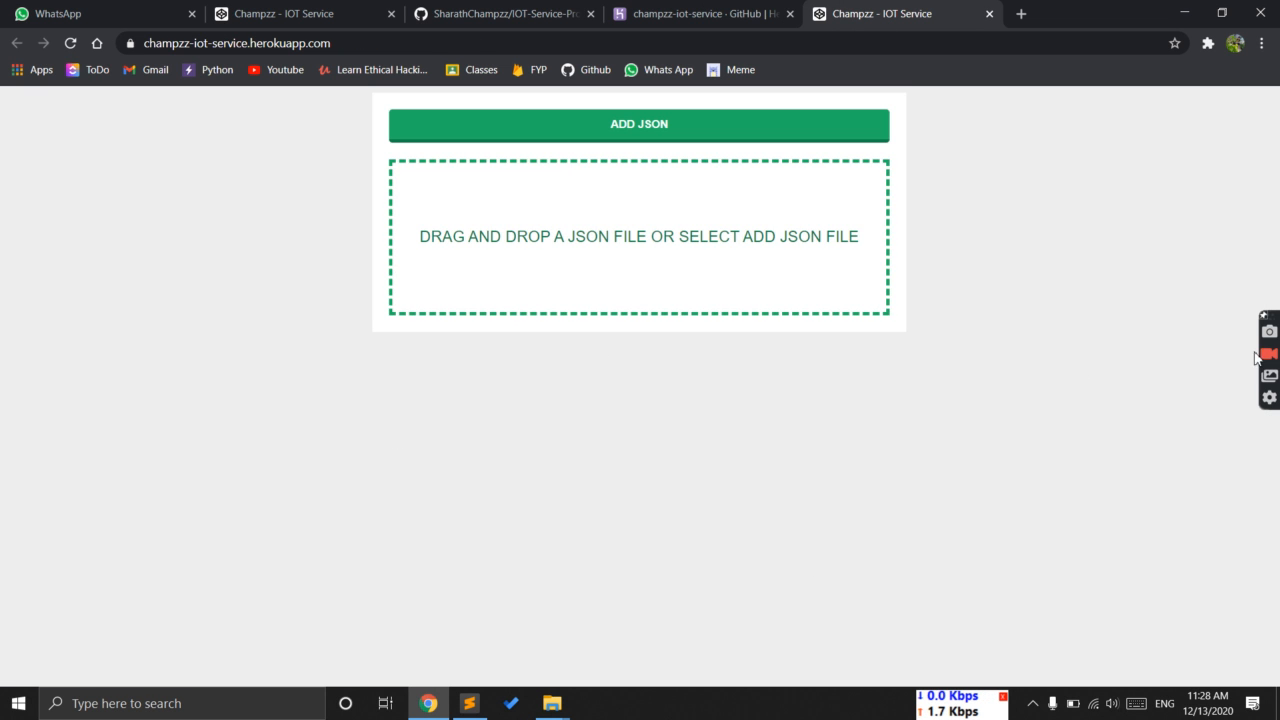